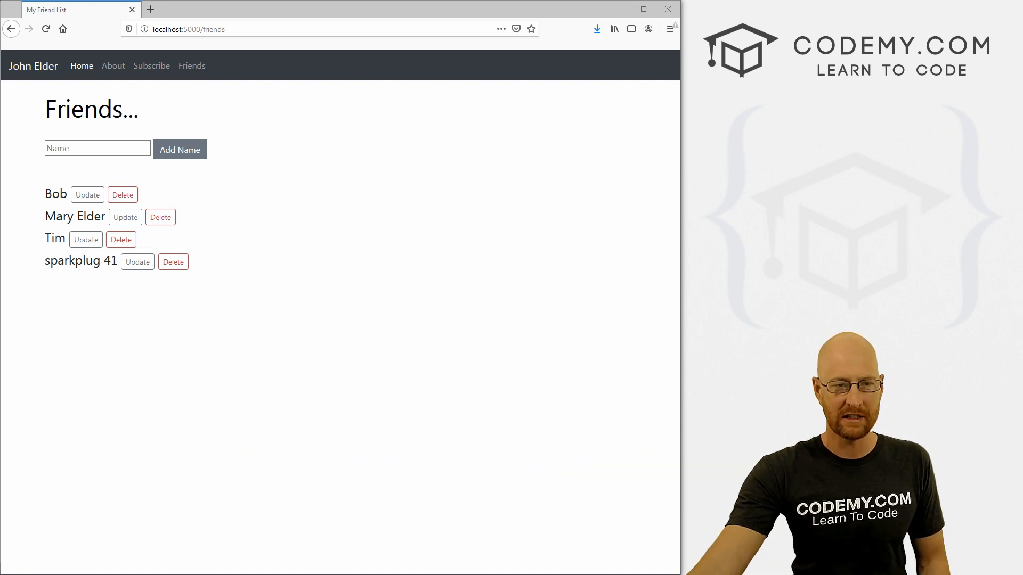
{"action": "left_click", "coordinate": [97, 148]}
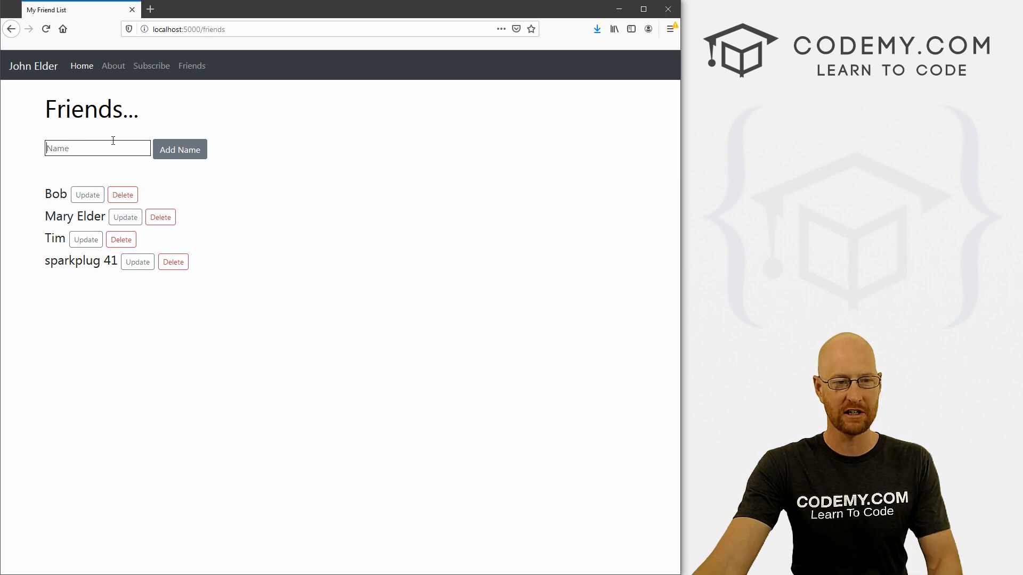
{"action": "type", "text": "Tina"}
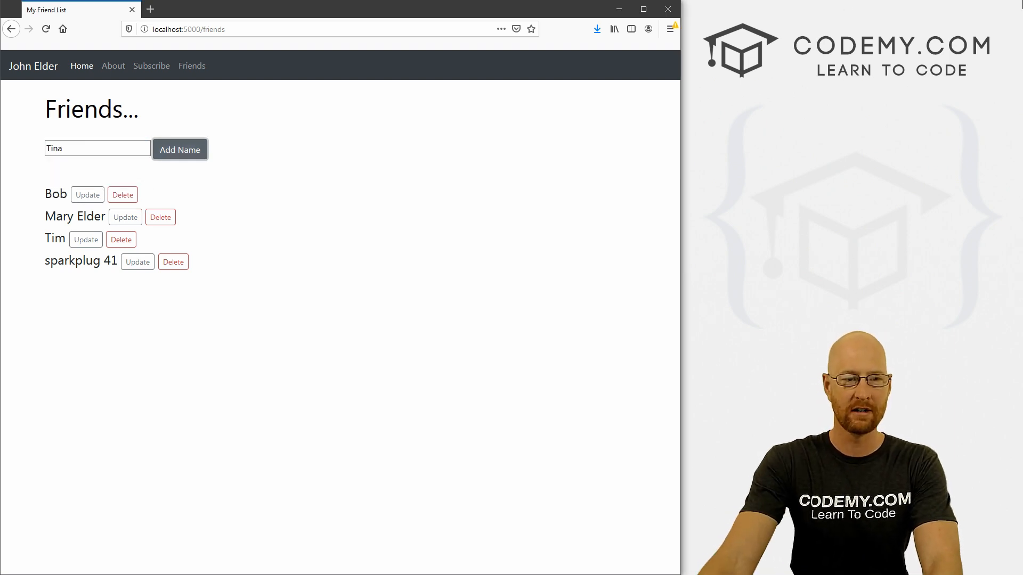
{"action": "left_click", "coordinate": [137, 261]}
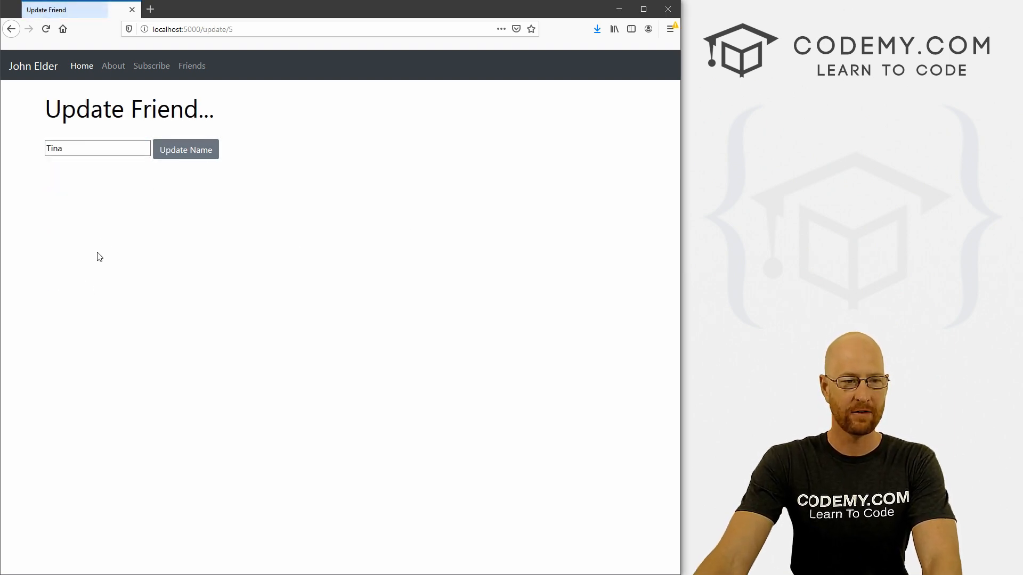
{"action": "type", "text": "Smith"}
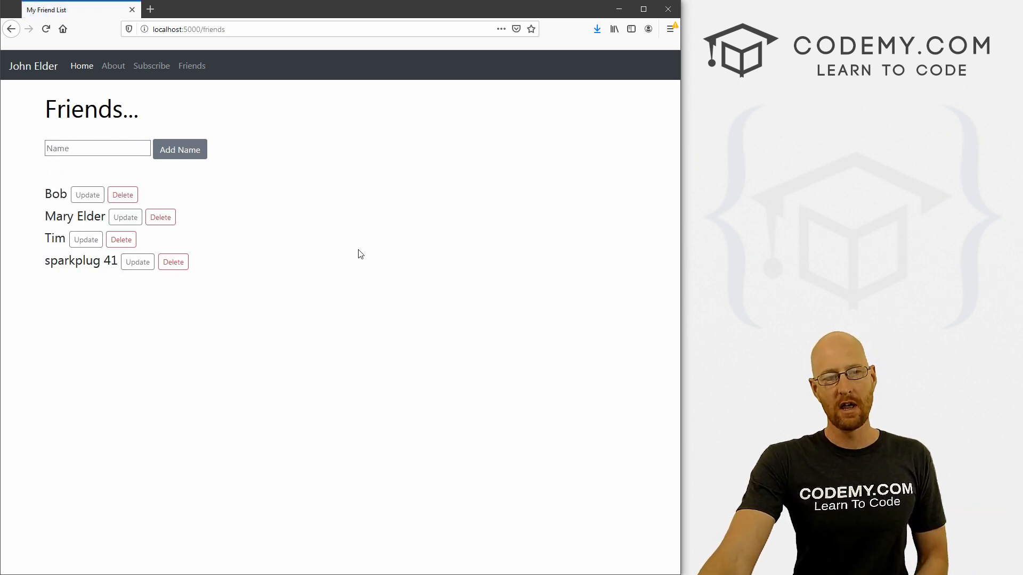
{"action": "mouse_move", "coordinate": [384, 110]}
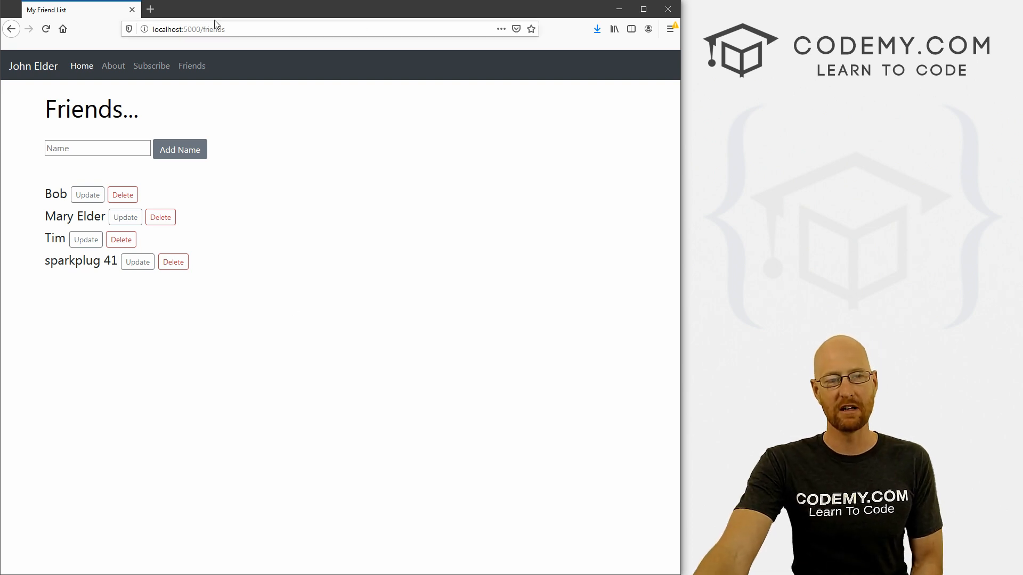
Browse Heroku's pricing page, noting the $25 Standard 1X dyno price.
{"action": "type", "text": "heroku.com"}
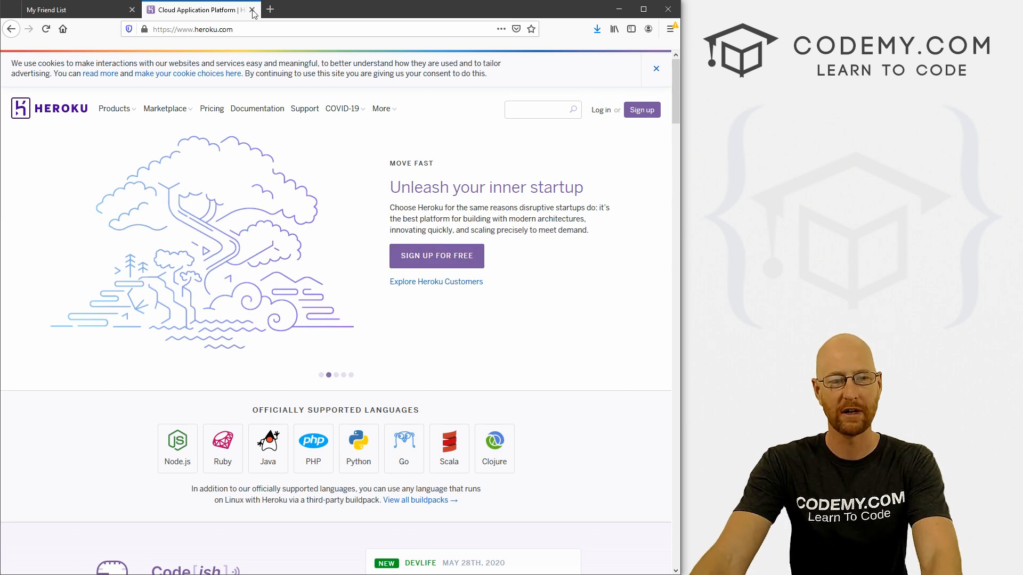
{"action": "left_click", "coordinate": [211, 109]}
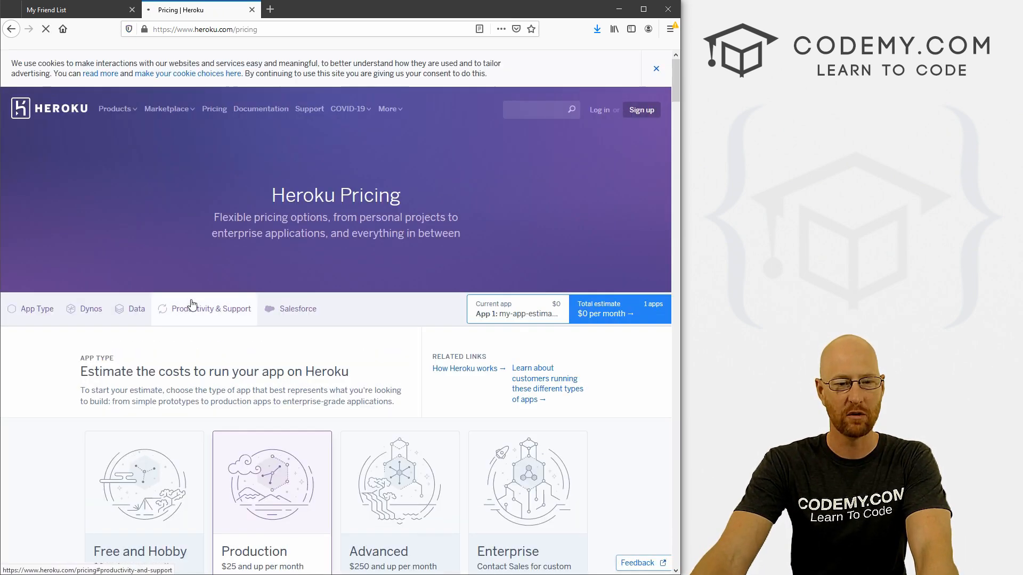
{"action": "scroll", "scroll_direction": "down", "scroll_amount": 3}
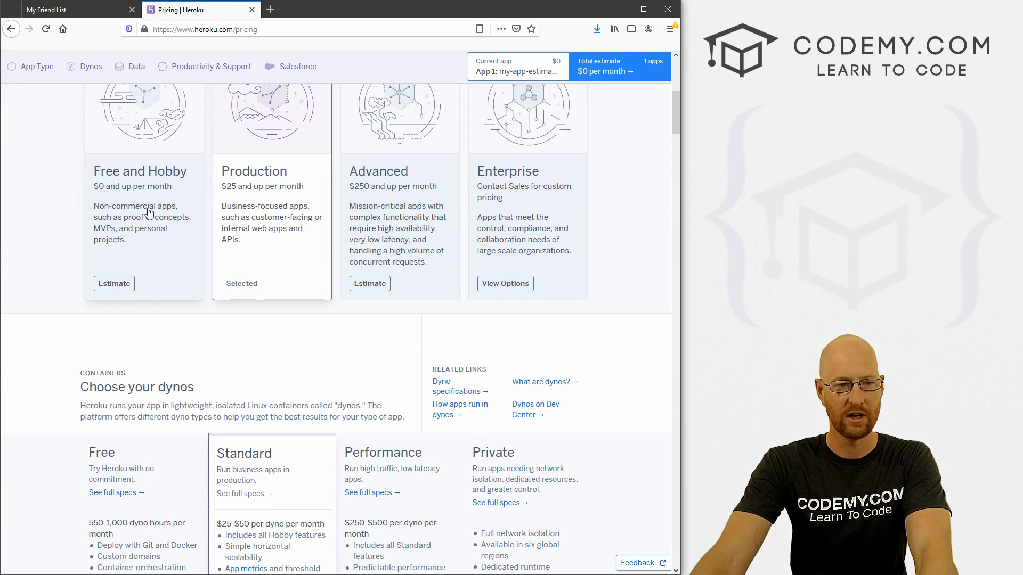
{"action": "scroll", "scroll_direction": "down", "scroll_amount": 3}
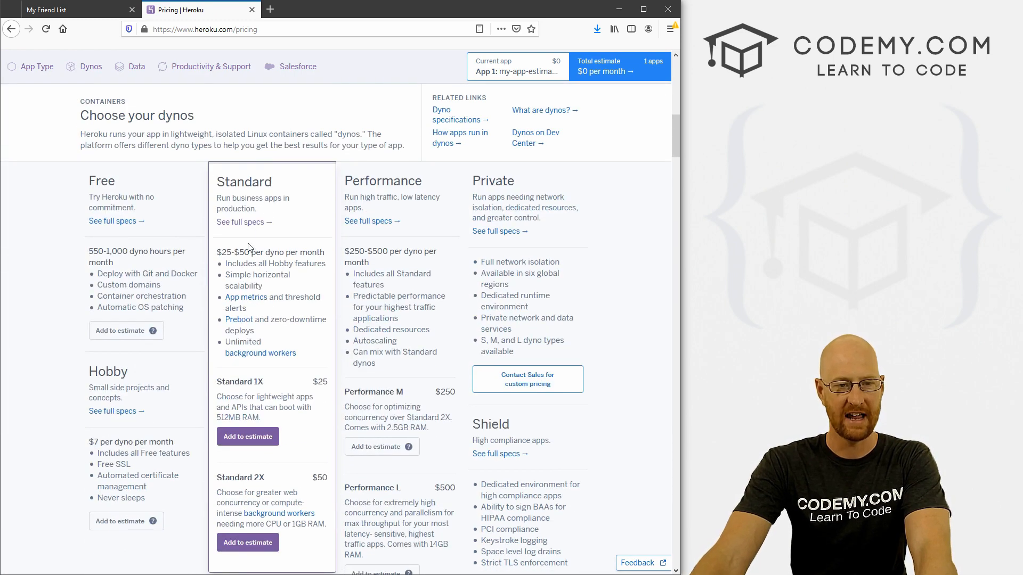
{"action": "double_click", "coordinate": [227, 253]}
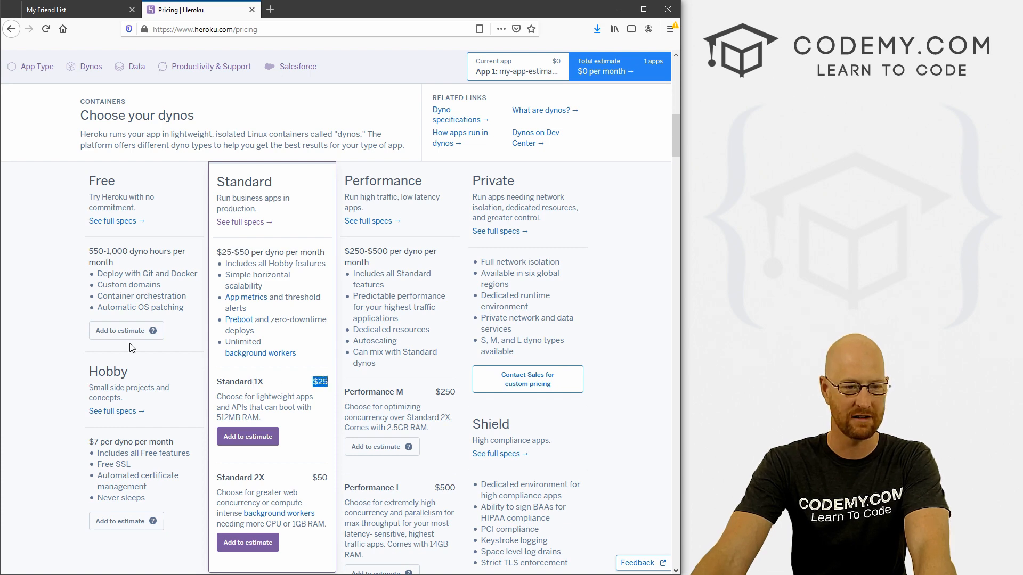
{"action": "scroll", "scroll_direction": "up", "scroll_amount": 3}
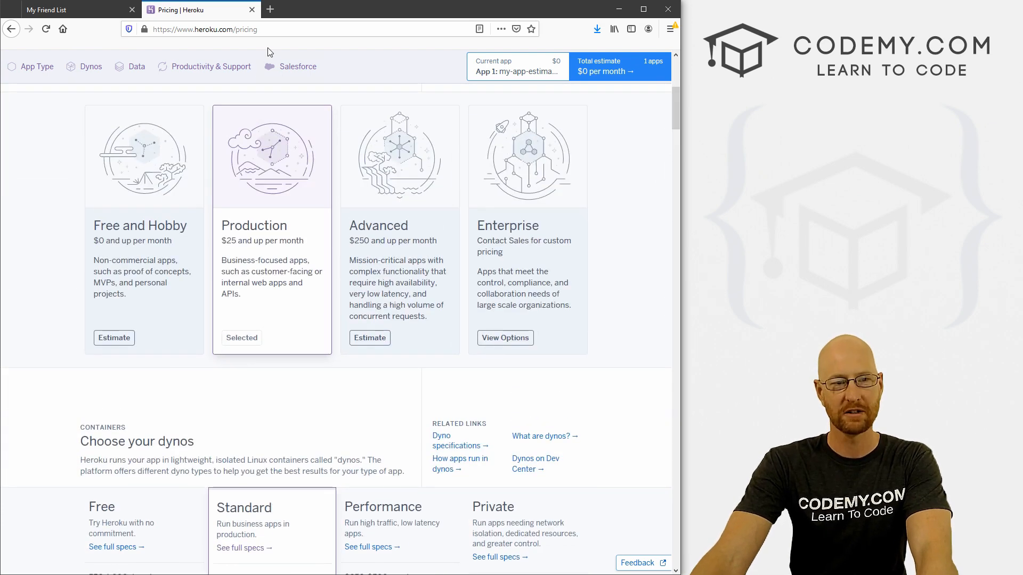
{"action": "scroll", "scroll_direction": "up", "scroll_amount": 3}
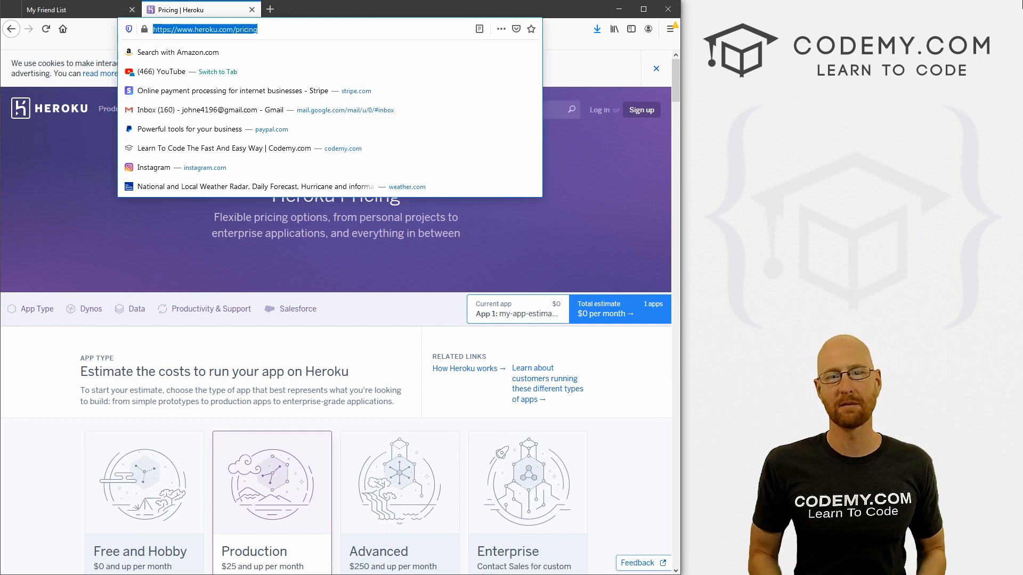
Open 'The Heroku CLI' Dev Center article and scroll to its installers.
{"action": "type", "text": "her"}
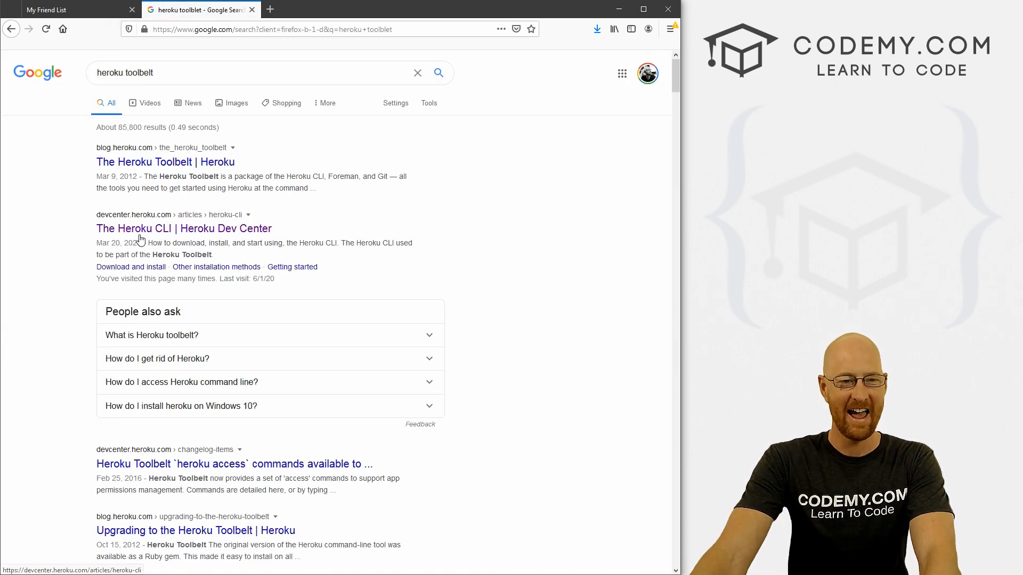
{"action": "left_click", "coordinate": [183, 229]}
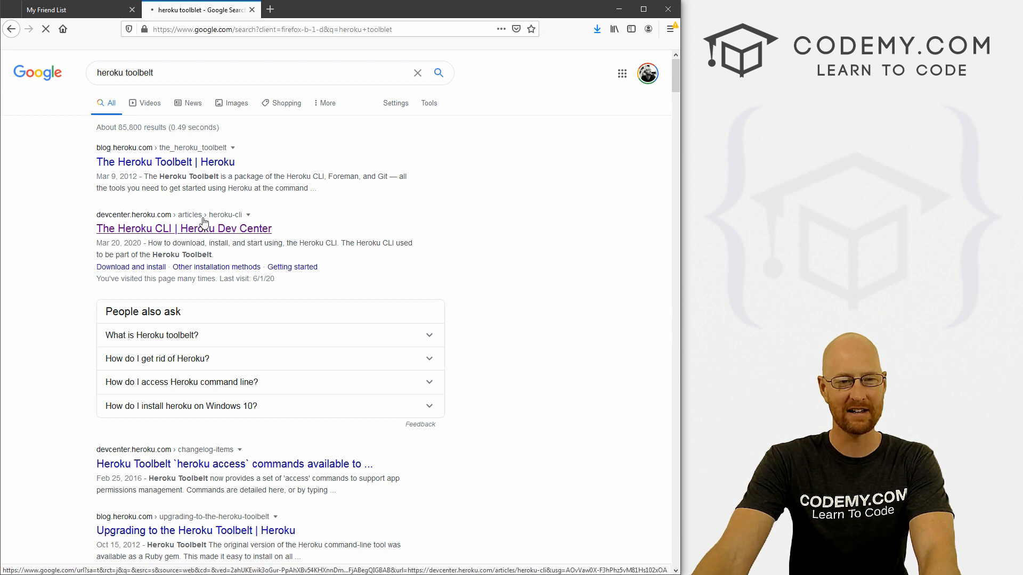
{"action": "left_click", "coordinate": [184, 228]}
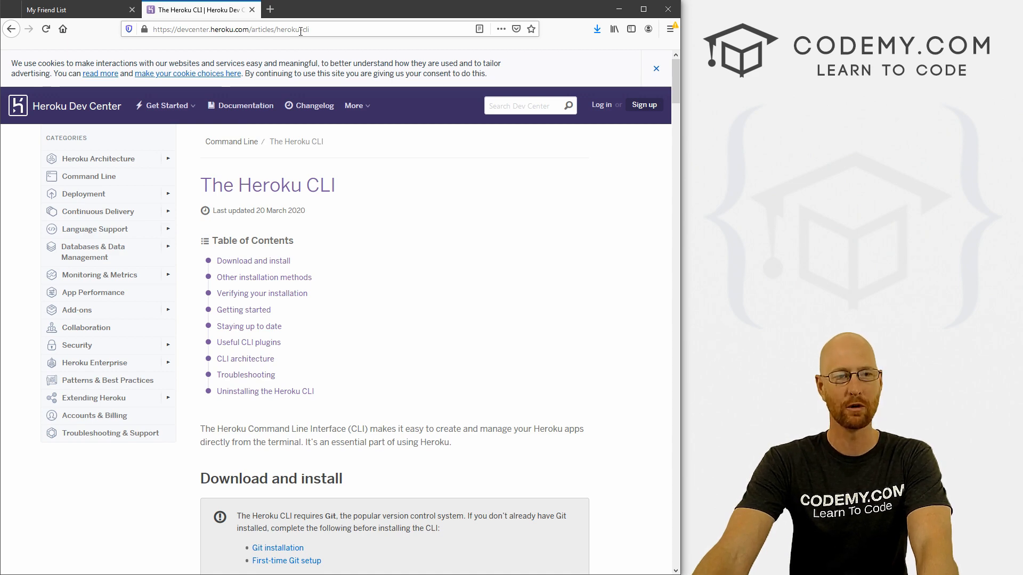
{"action": "scroll", "scroll_direction": "down", "scroll_amount": 3}
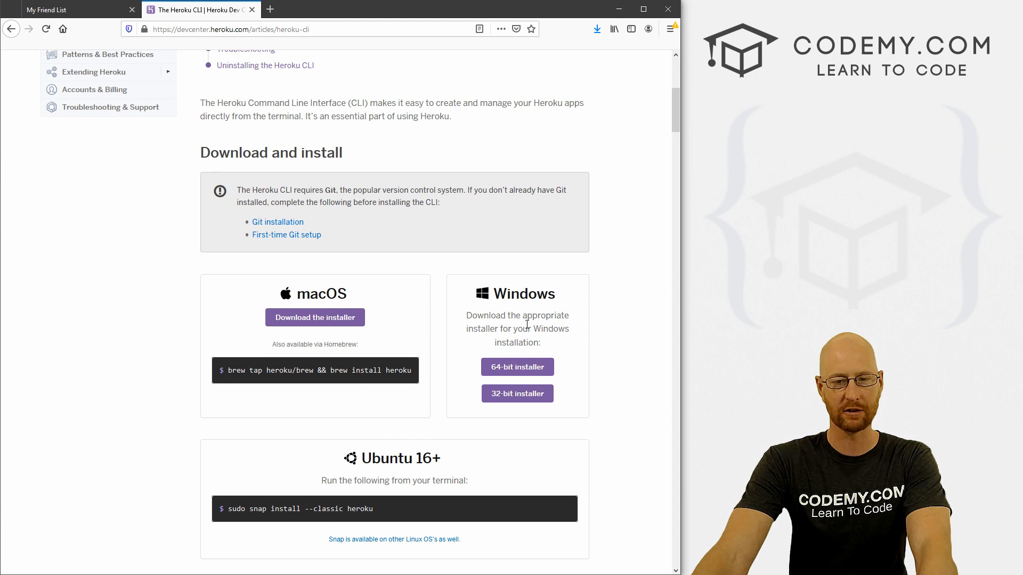
{"action": "mouse_move", "coordinate": [517, 367]}
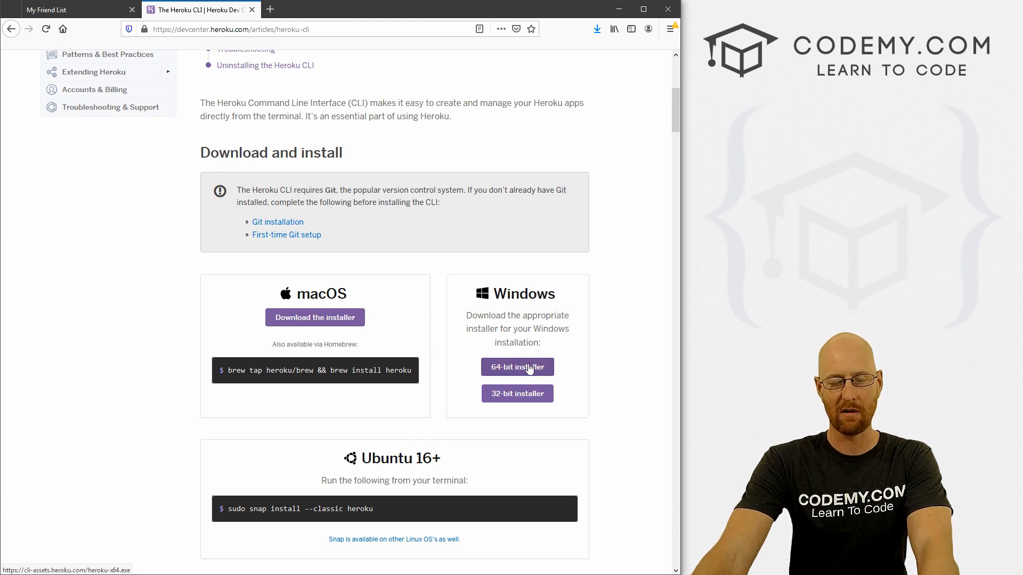
{"action": "mouse_move", "coordinate": [565, 363]}
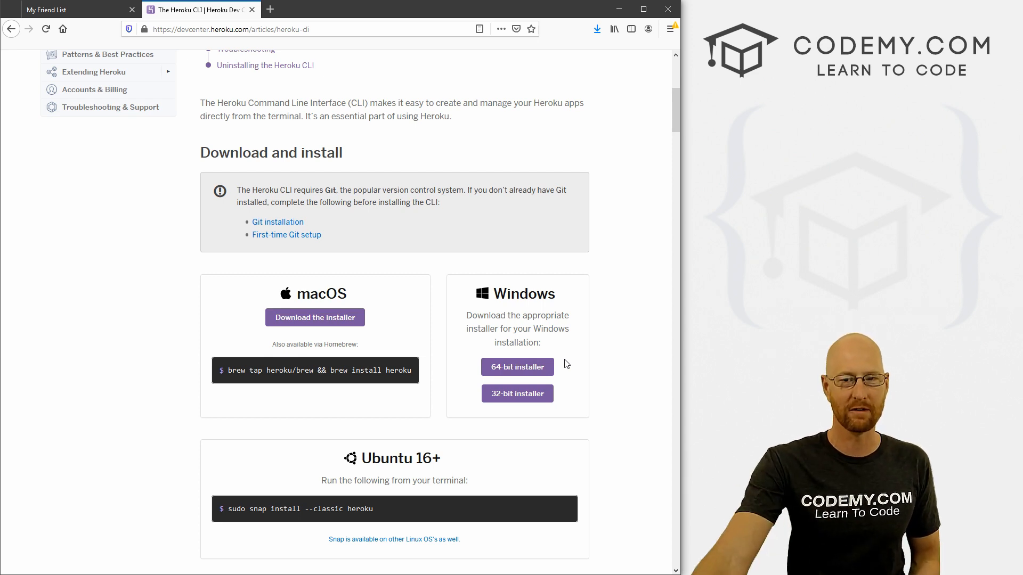
{"action": "mouse_move", "coordinate": [566, 39]}
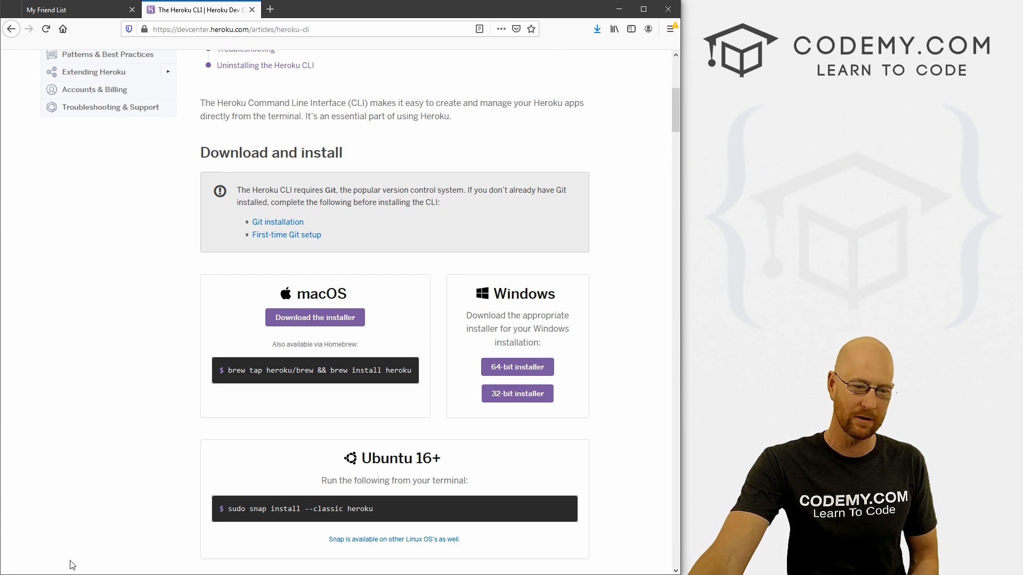
{"action": "mouse_move", "coordinate": [630, 252]}
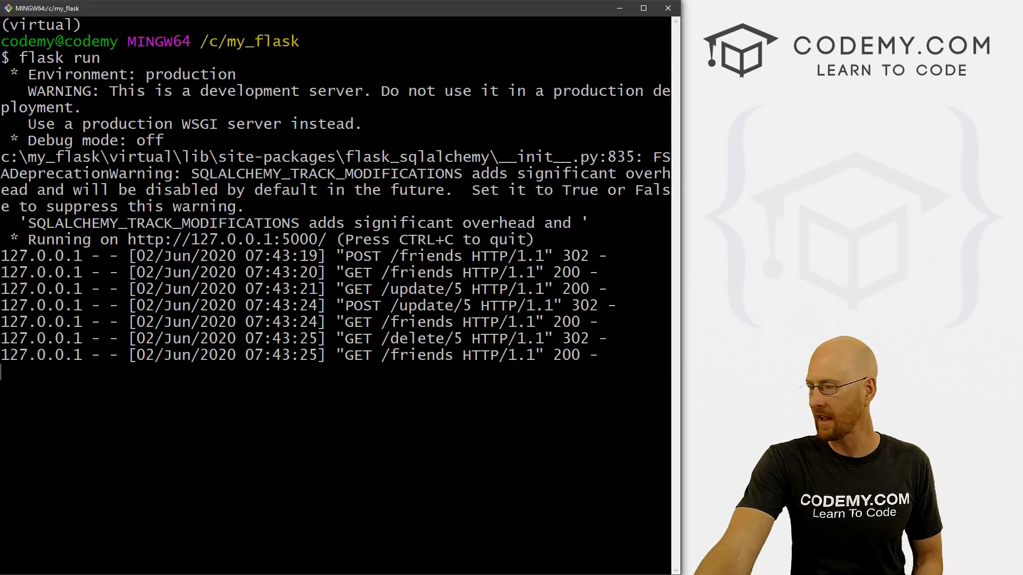
Stop the local Flask server and activate the virtual environment with source virtual/Scripts/activate.
{"action": "key", "text": "ctrl+c"}
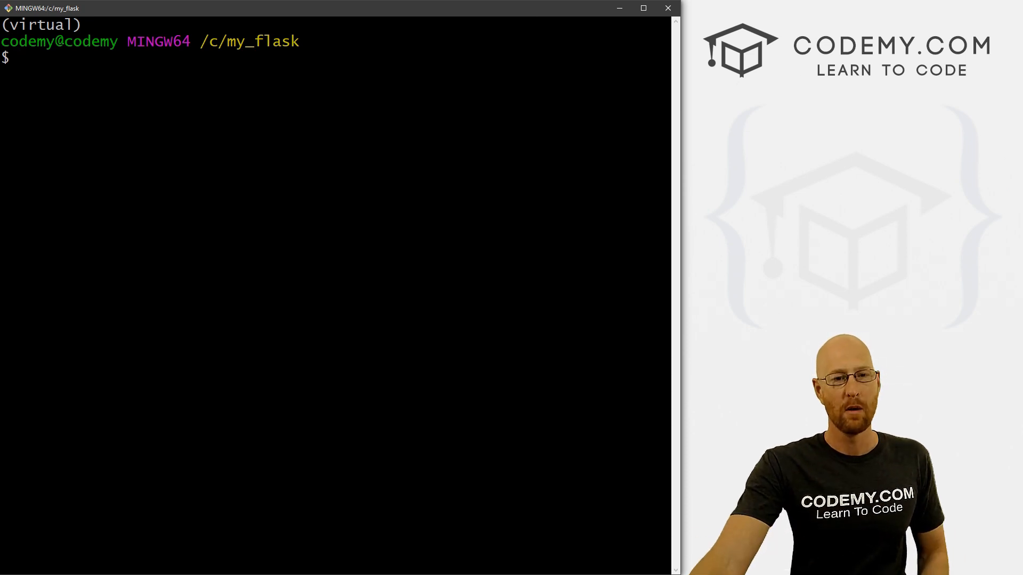
{"action": "double_click", "coordinate": [247, 41]}
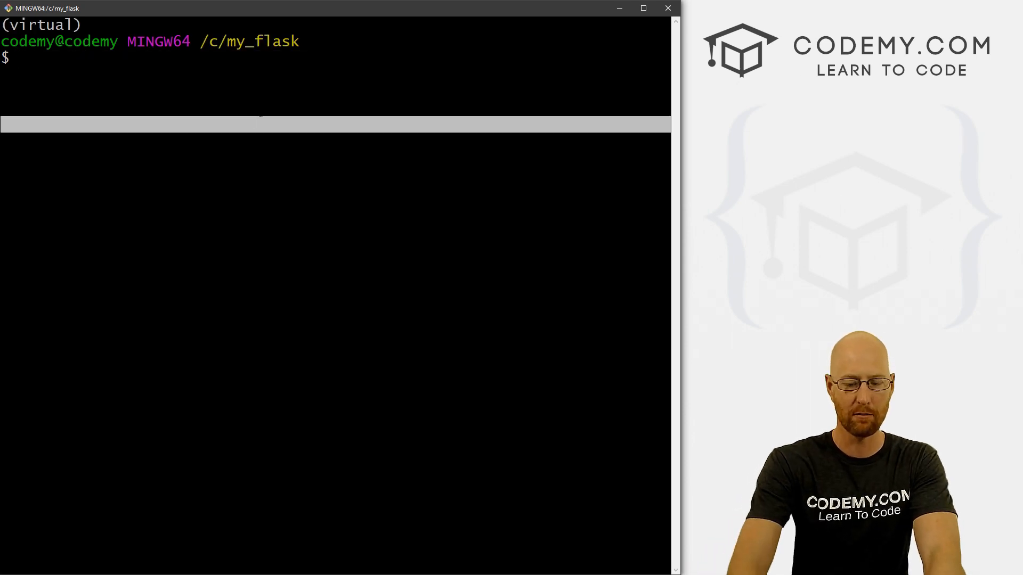
{"action": "type", "text": "source"}
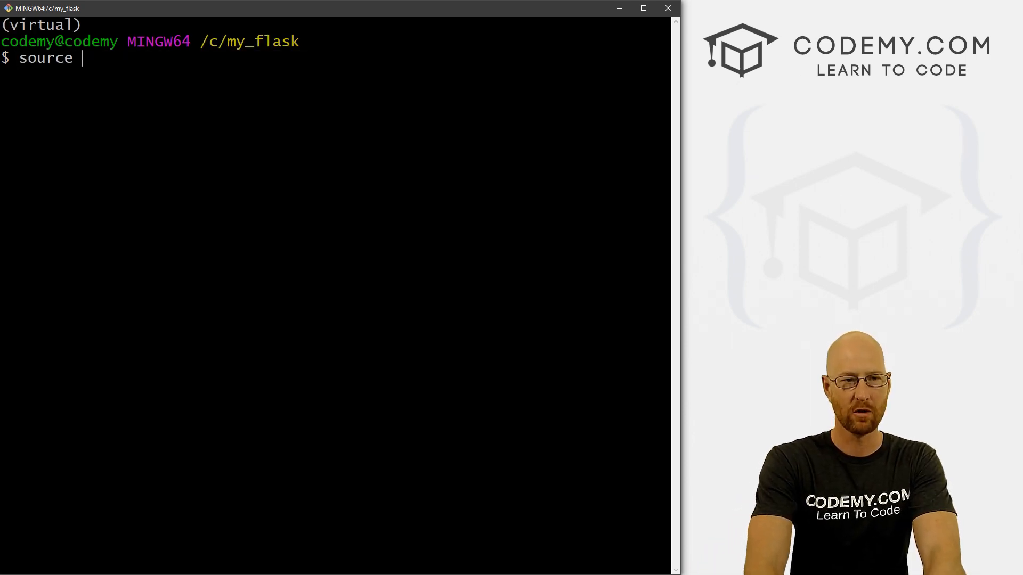
{"action": "type", "text": "virtual/Scripts/a"}
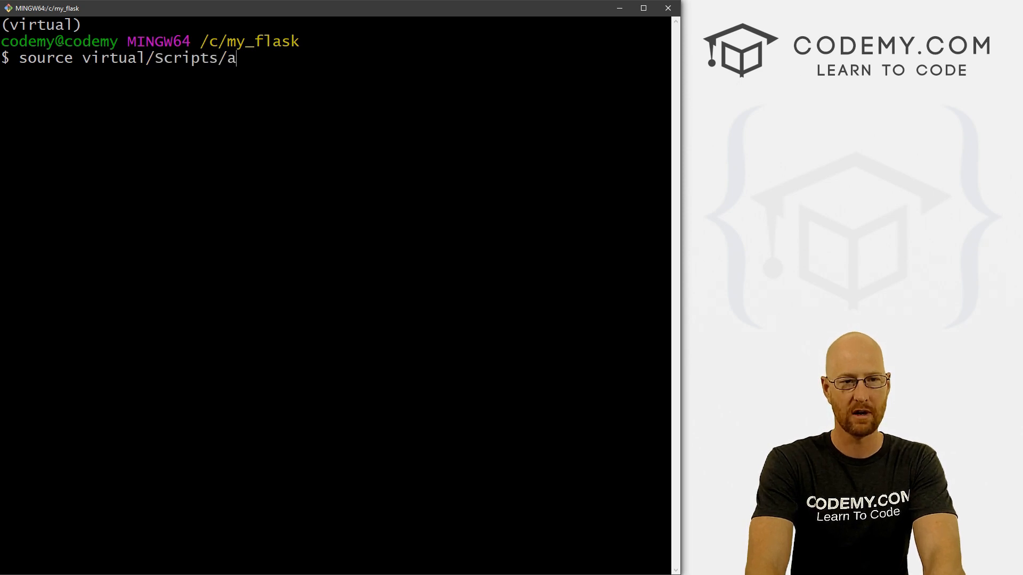
{"action": "type", "text": "ctiv"}
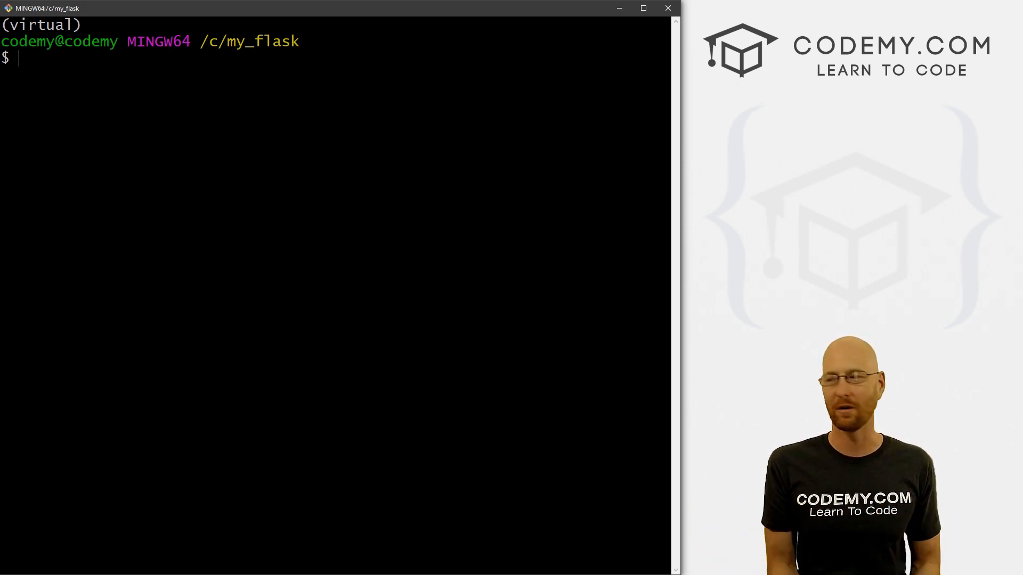
Install gunicorn with pip and create an empty Procfile with touch.
{"action": "type", "text": "pip install"}
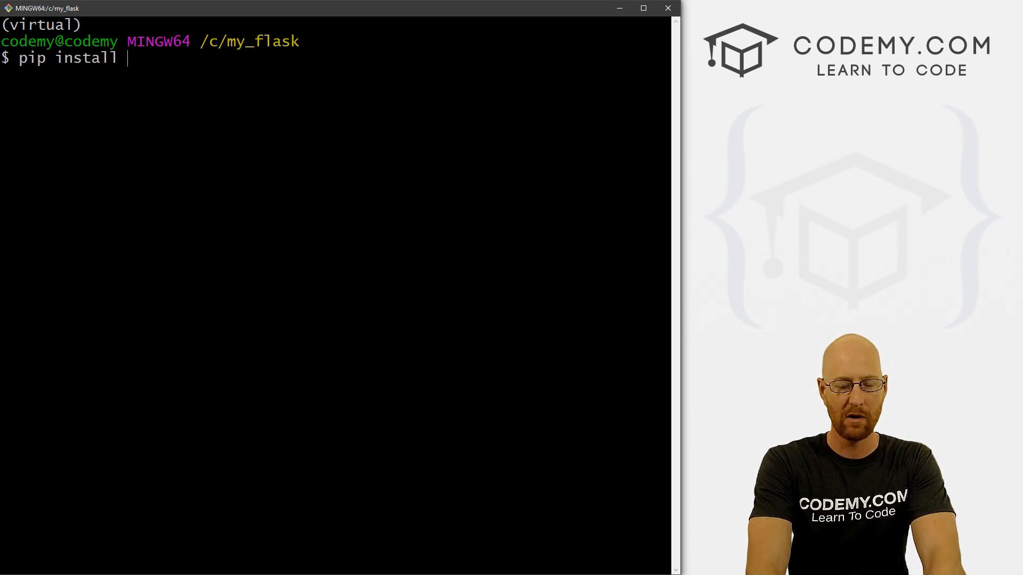
{"action": "type", "text": "guni"}
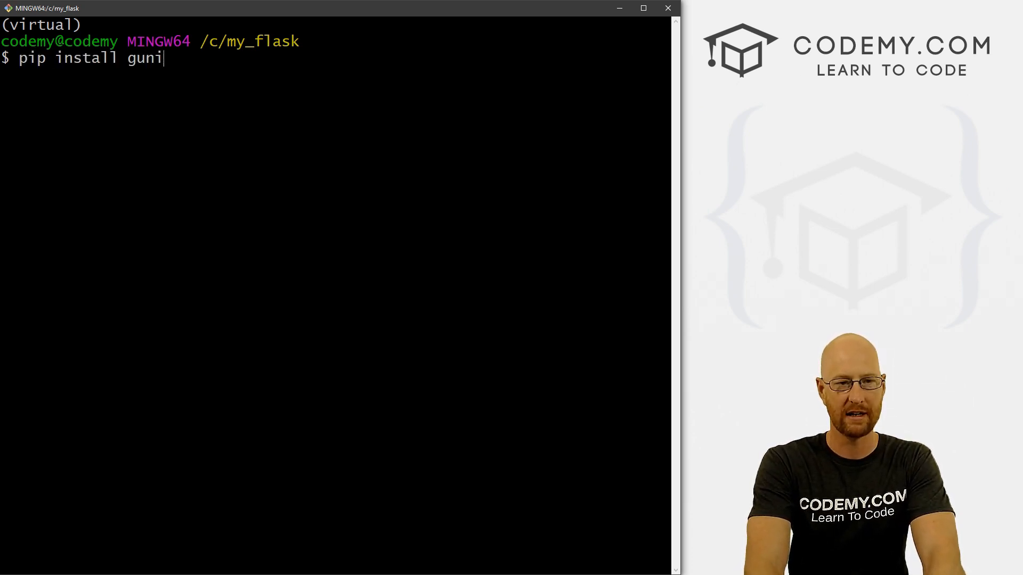
{"action": "type", "text": "corn"}
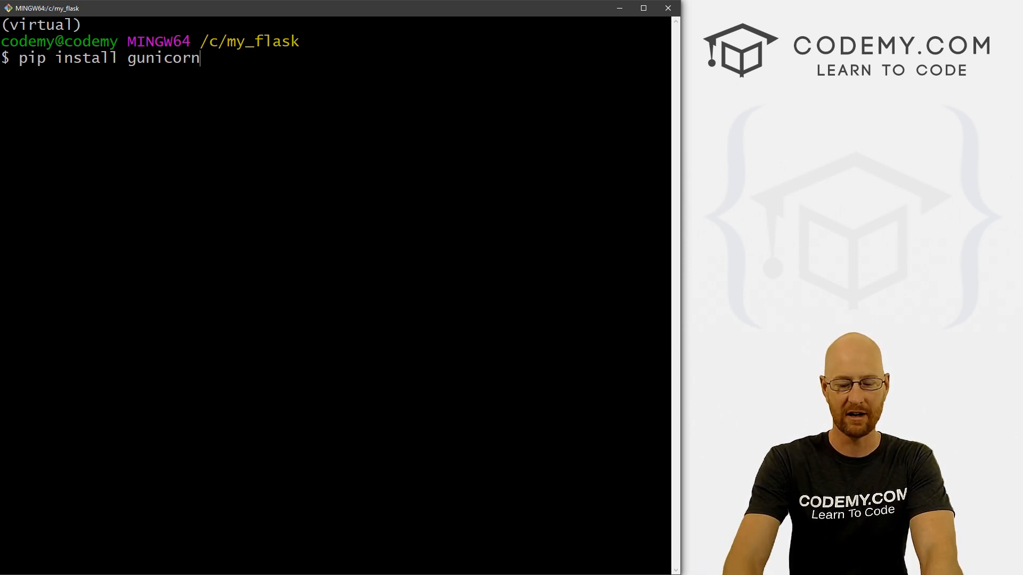
{"action": "key", "text": "Return"}
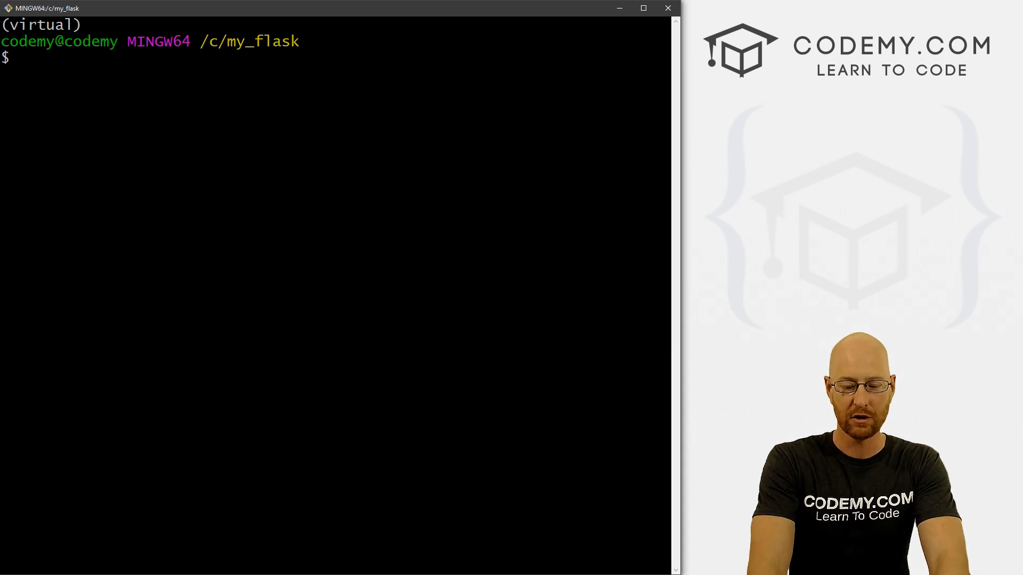
{"action": "type", "text": "tr"}
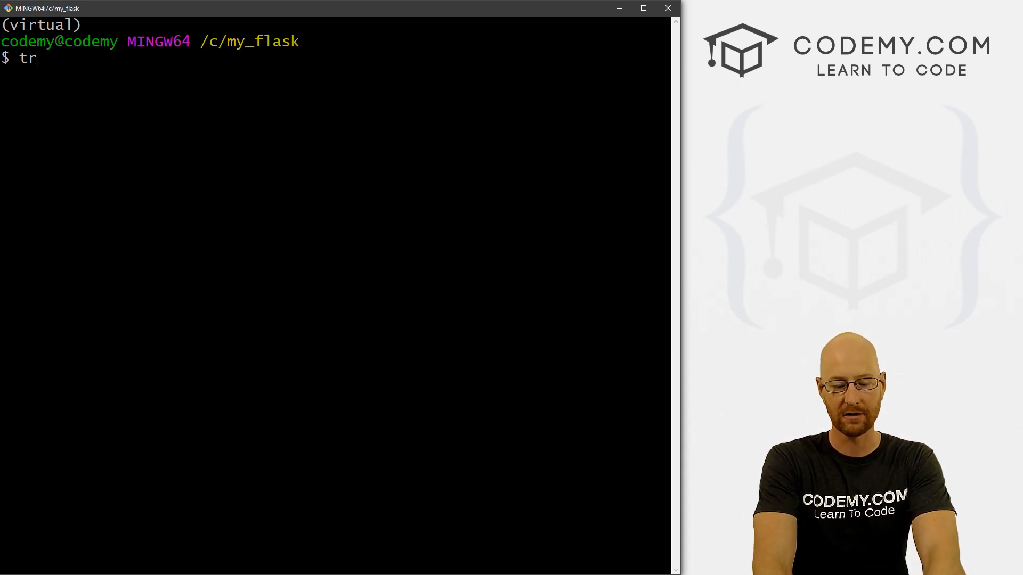
{"action": "type", "text": "ouch Proc"}
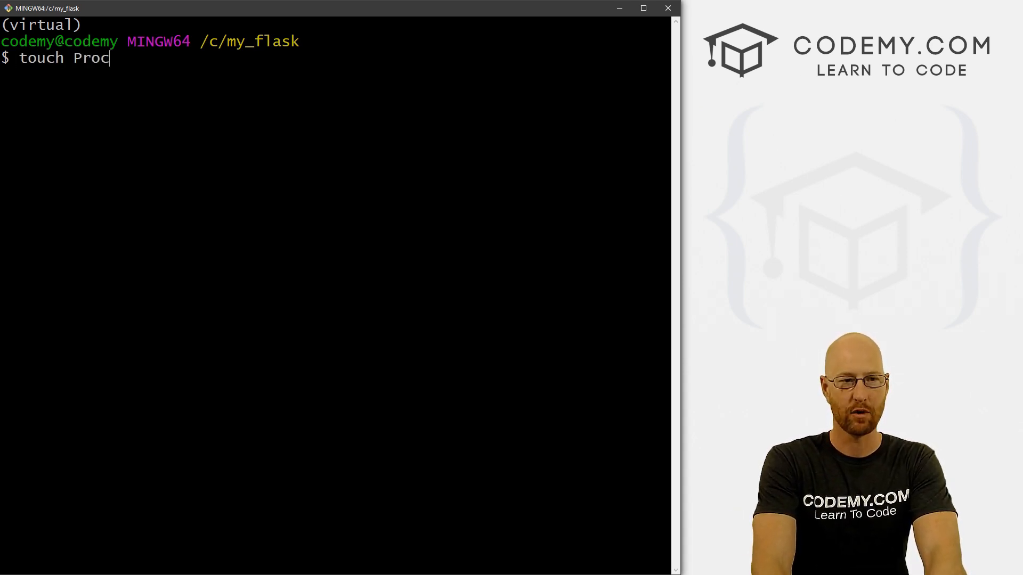
{"action": "type", "text": "file"}
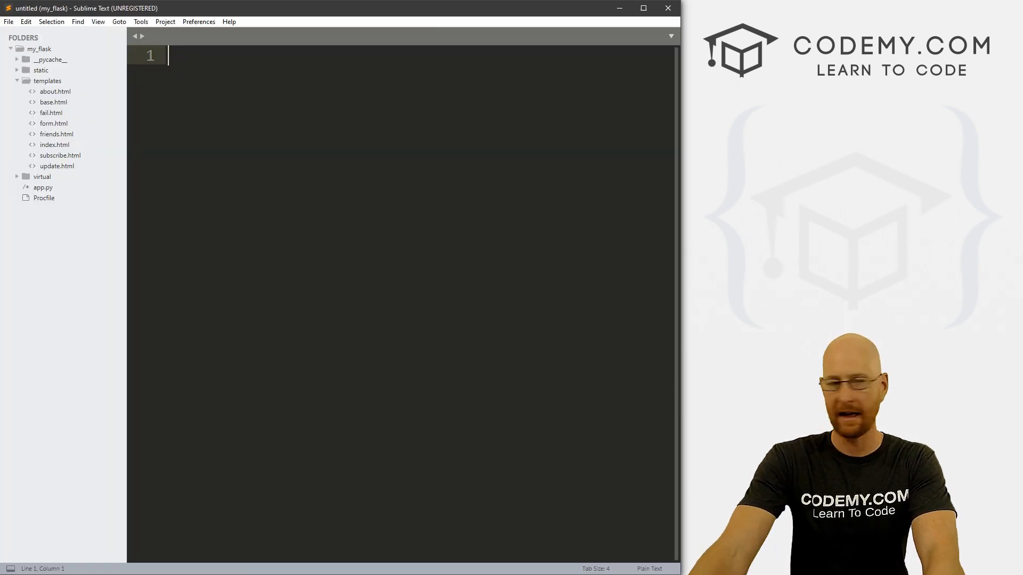
Write 'web: gunicorn app:app' into the Procfile and save it.
{"action": "left_click", "coordinate": [44, 197]}
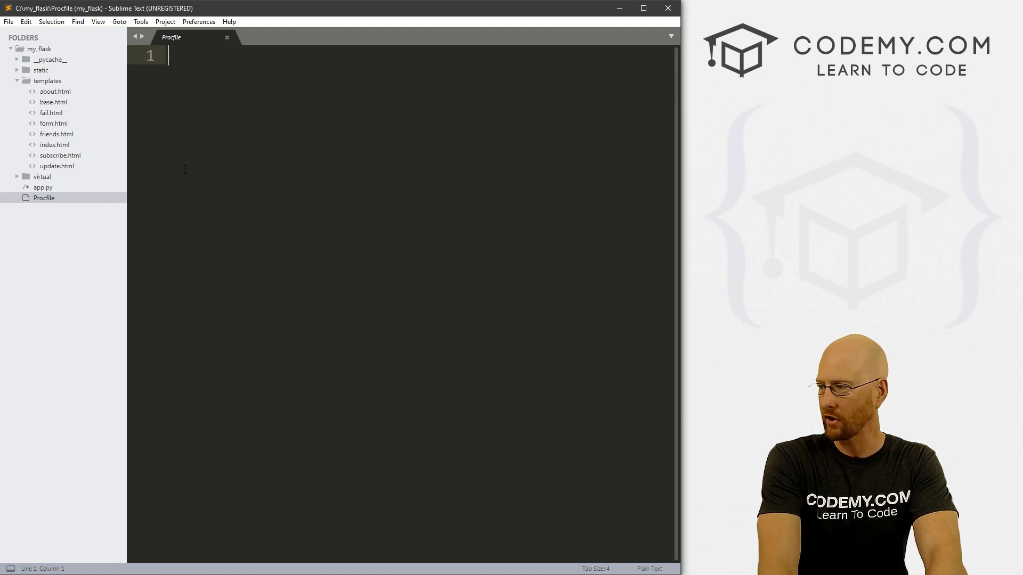
{"action": "type", "text": "web:"}
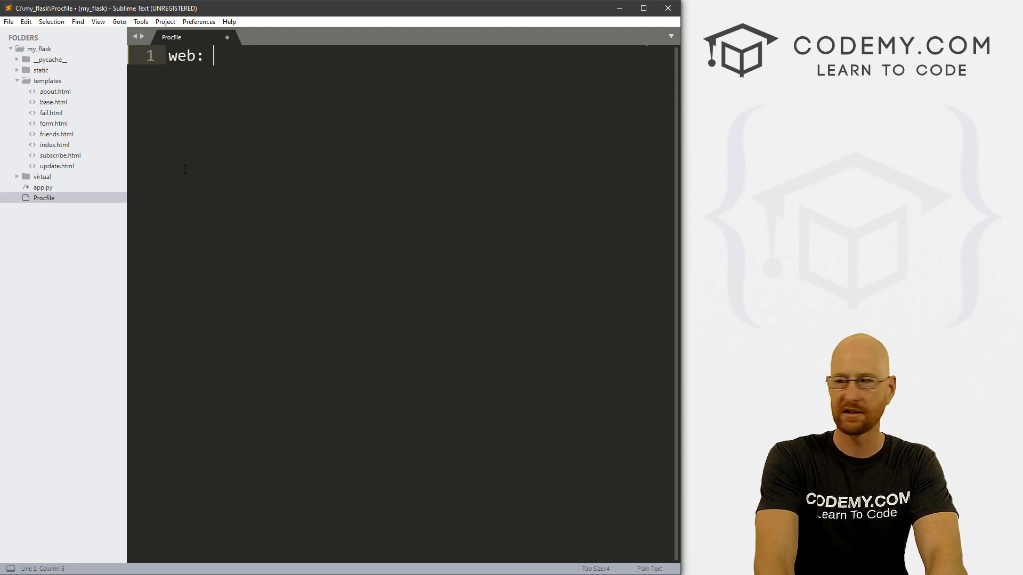
{"action": "type", "text": "gu"}
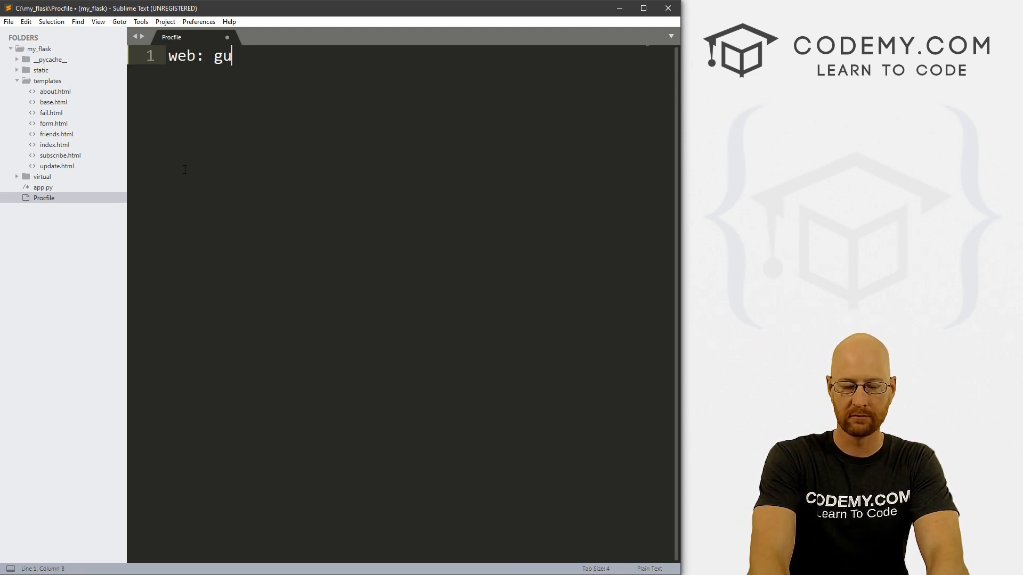
{"action": "type", "text": "nicorn"}
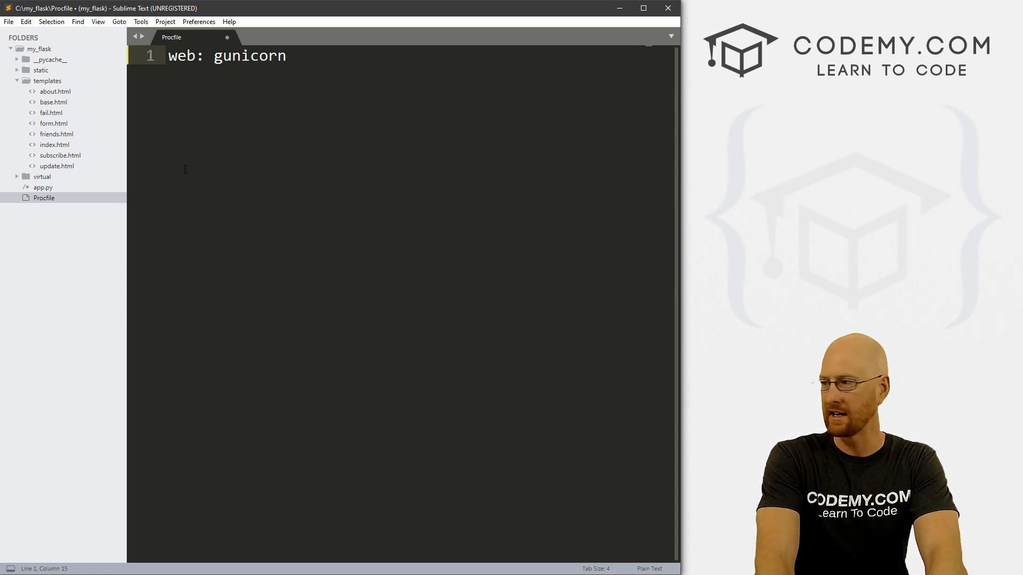
{"action": "type", "text": "app"}
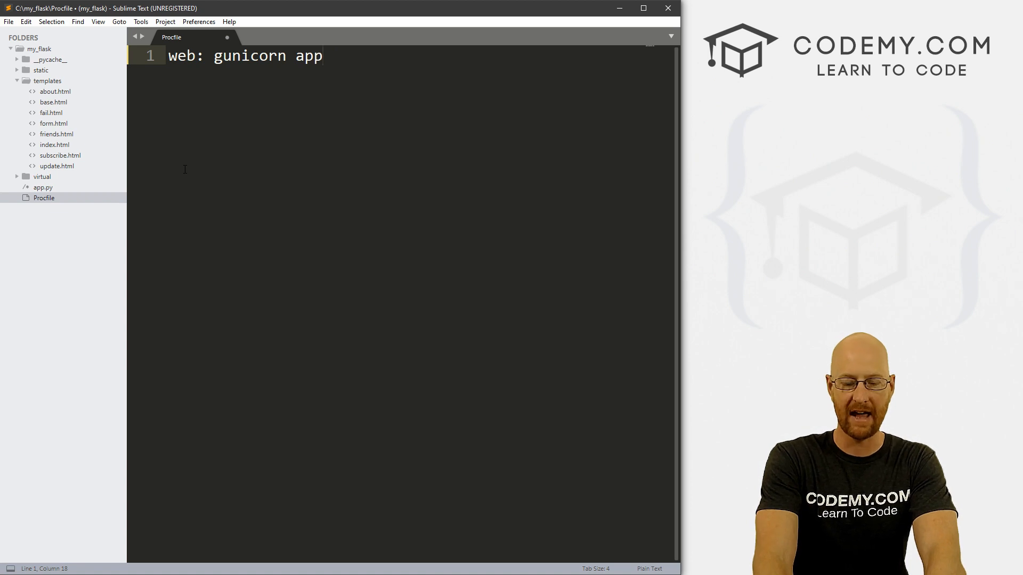
{"action": "type", "text": ":ap"}
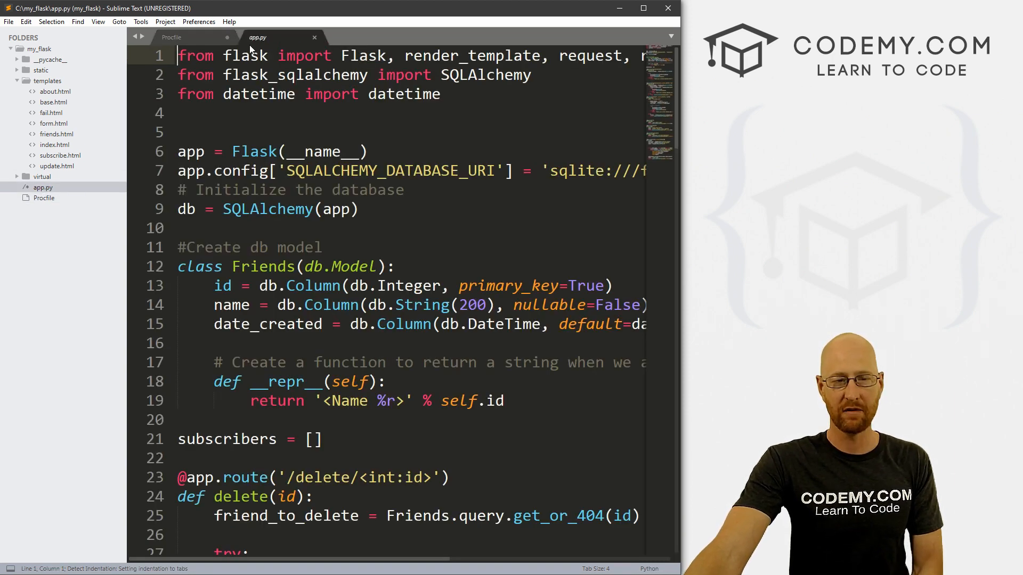
{"action": "left_click", "coordinate": [171, 37]}
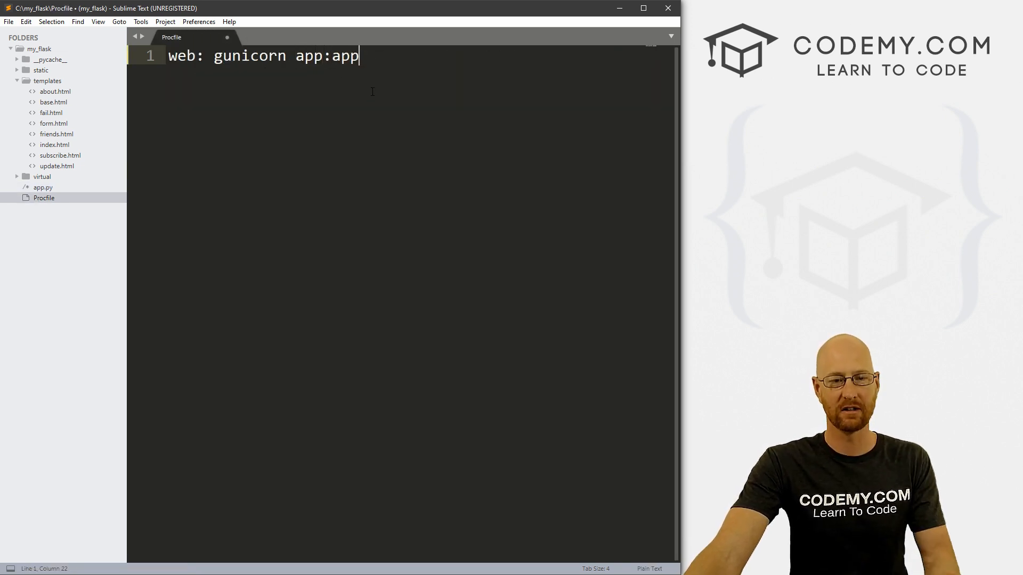
{"action": "key", "text": "ctrl+s"}
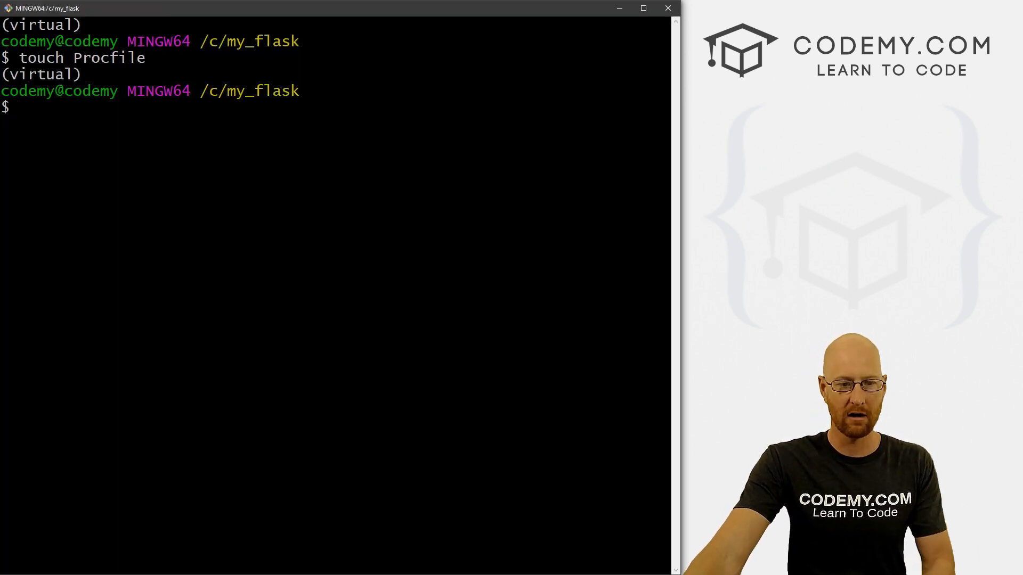
Write installed packages to requirements.txt via pip freeze, check it, and close it.
{"action": "type", "text": "pip freeze >"}
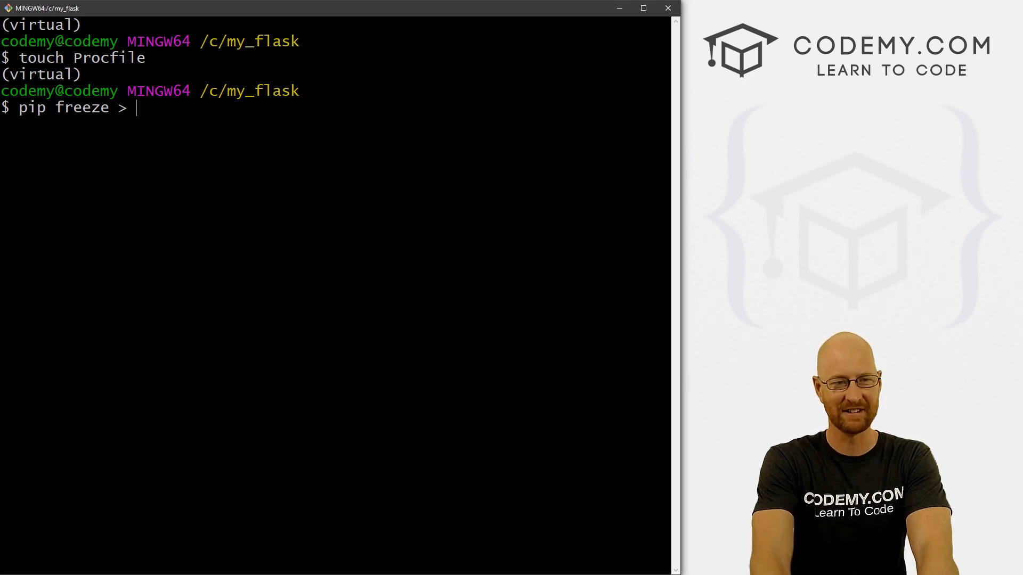
{"action": "type", "text": "re"}
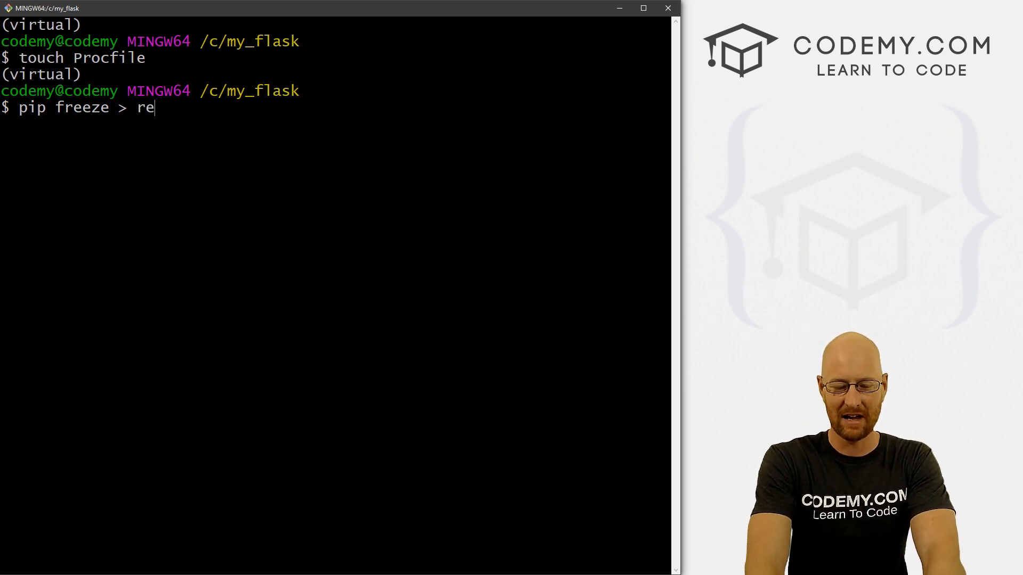
{"action": "type", "text": "quirements"}
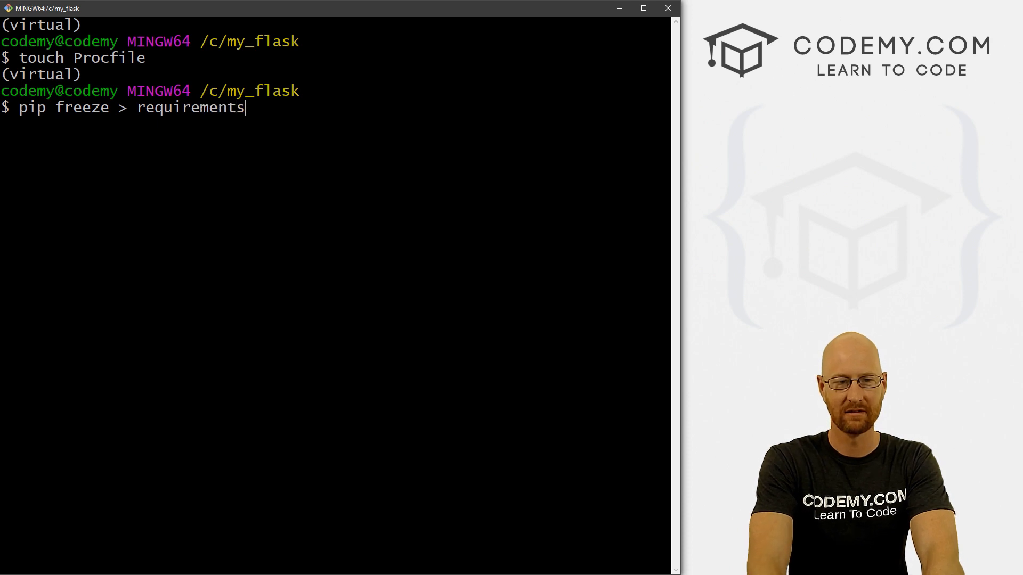
{"action": "type", "text": ".txt"}
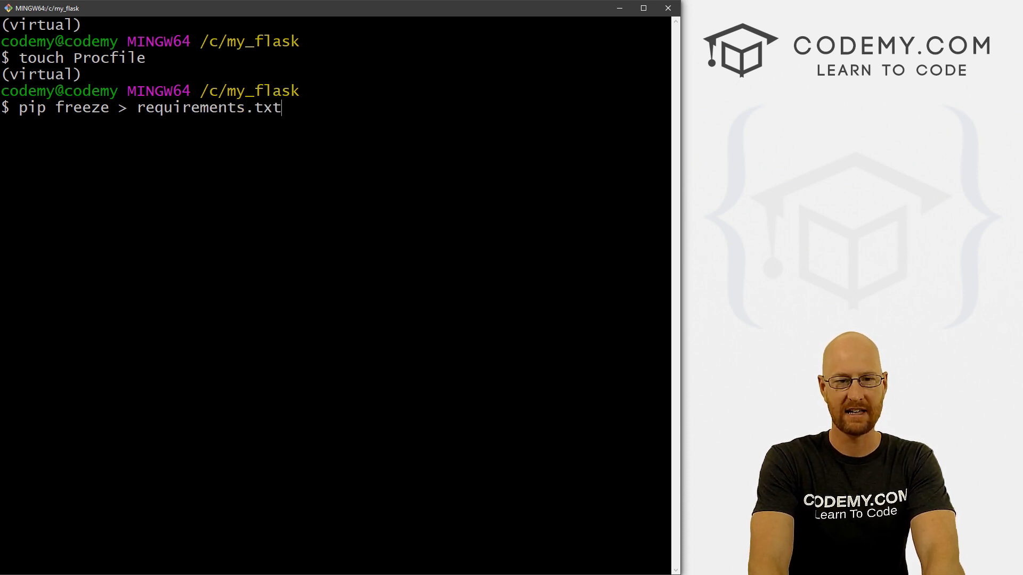
{"action": "key", "text": "Return"}
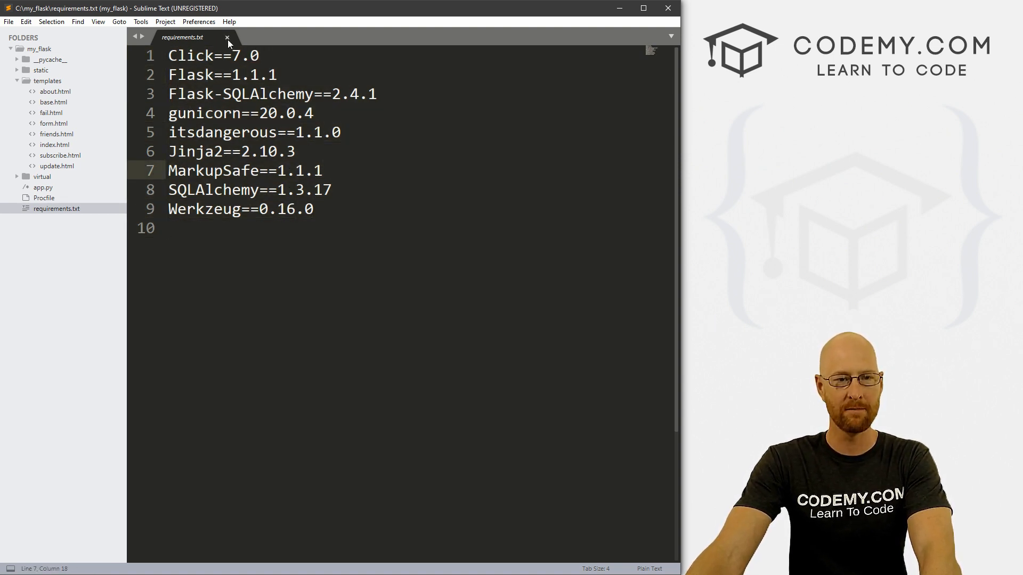
{"action": "left_click", "coordinate": [227, 37]}
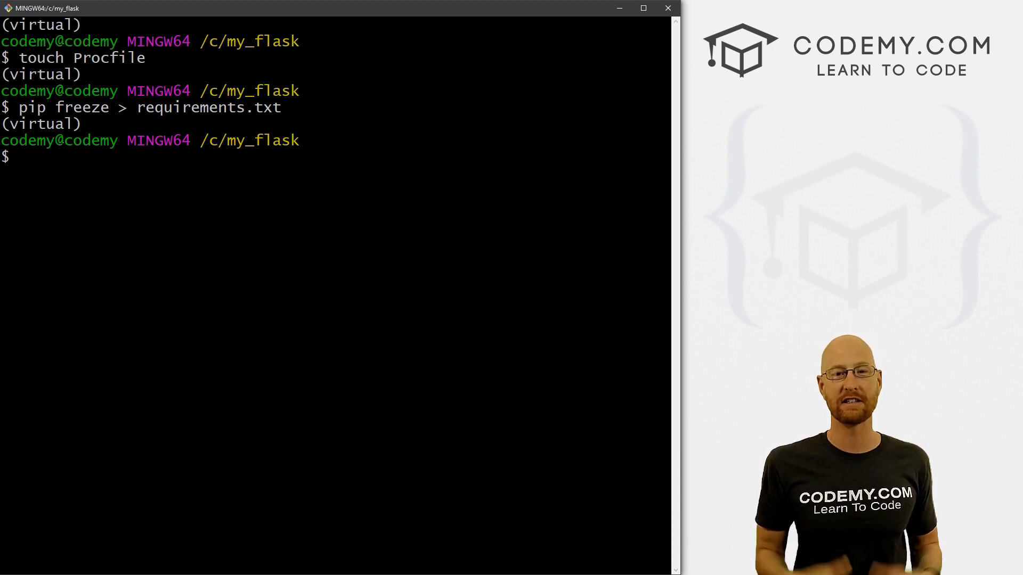
Initialize a Git repository in the my_flask project with git init.
{"action": "type", "text": "git"}
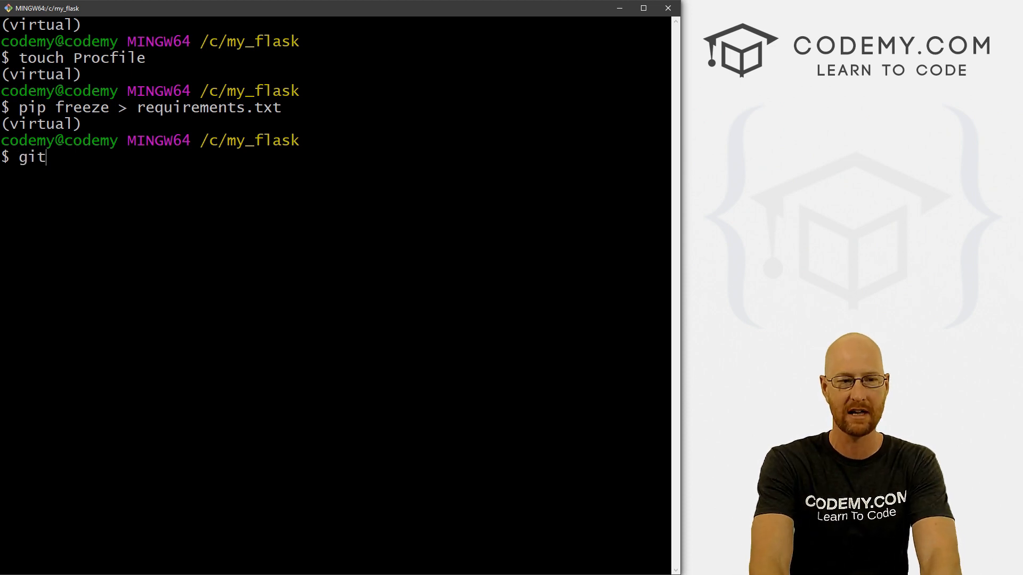
{"action": "type", "text": "init"}
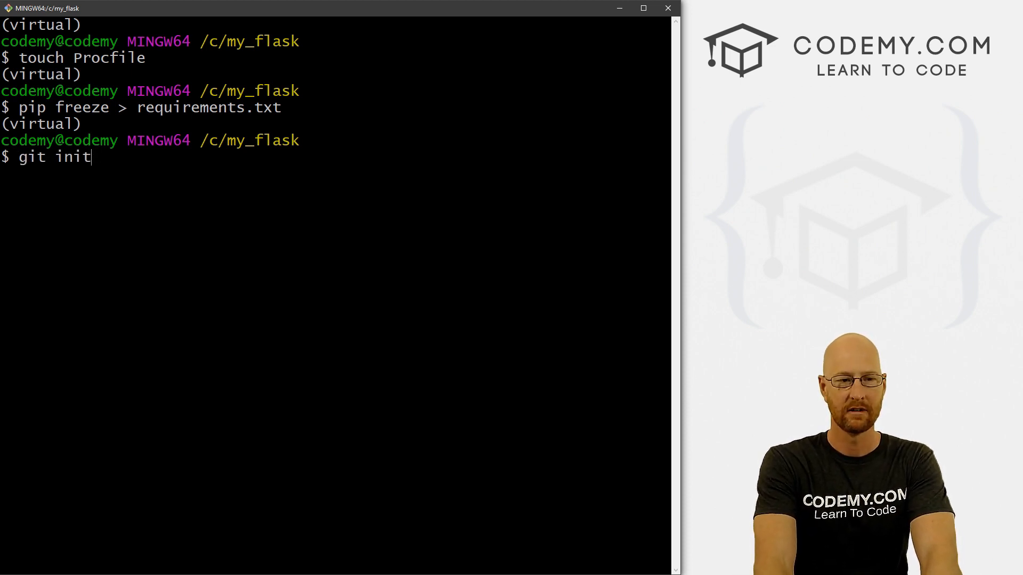
{"action": "key", "text": "Return"}
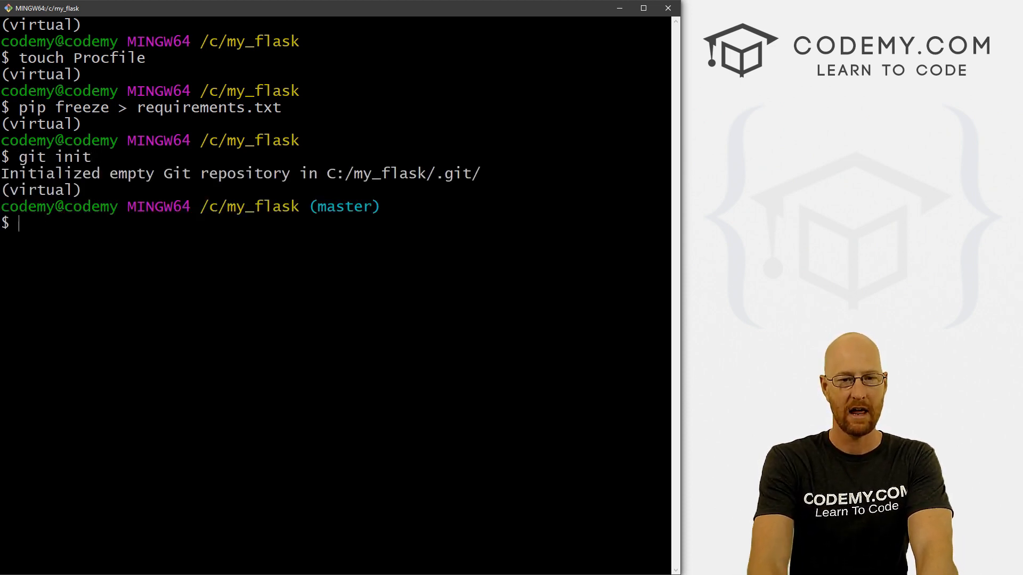
{"action": "double_click", "coordinate": [344, 207]}
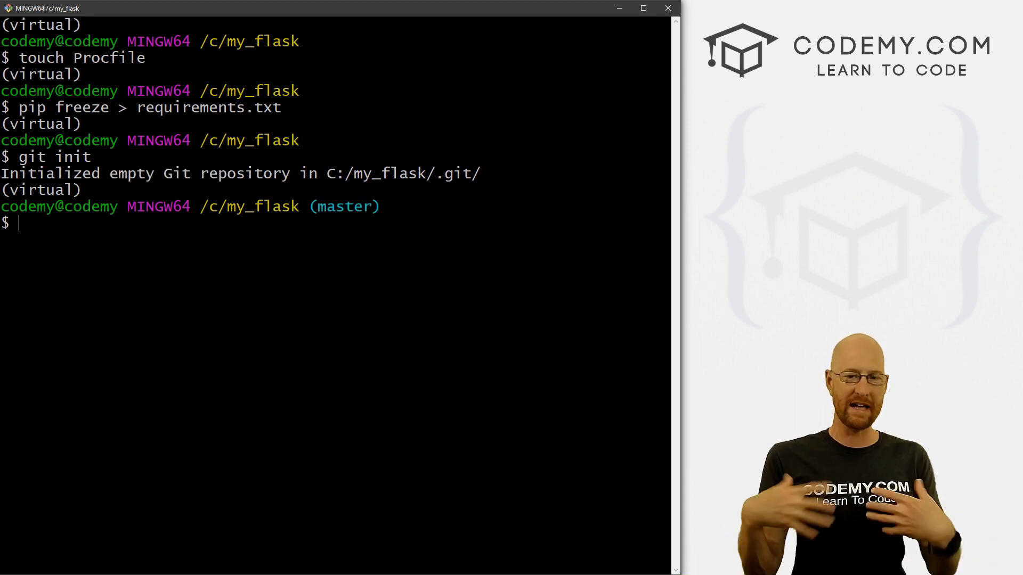
Stage all project files with 'git add .' and clear the terminal.
{"action": "type", "text": "git"}
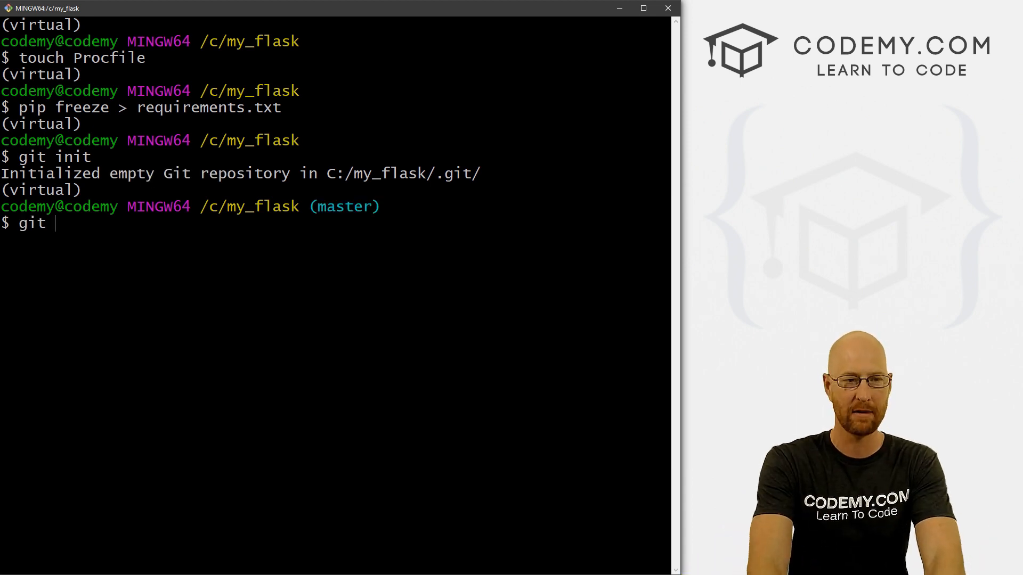
{"action": "type", "text": "add ."}
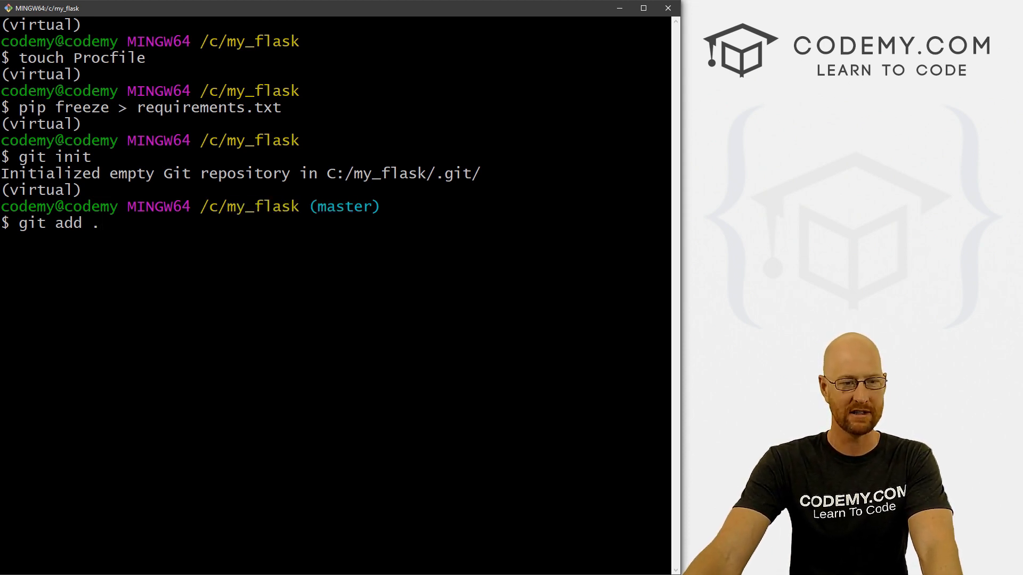
{"action": "key", "text": "Return"}
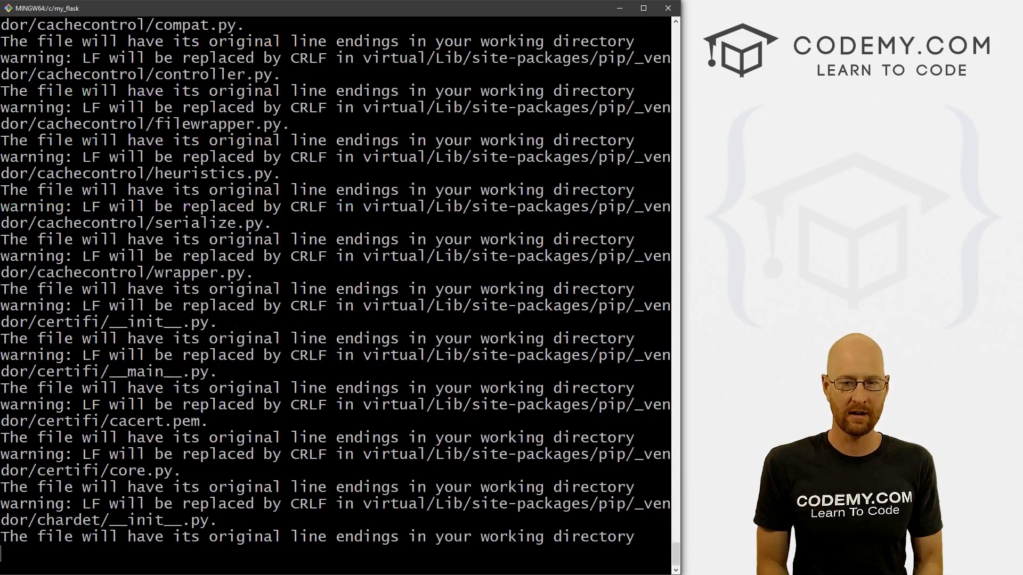
{"action": "scroll", "scroll_direction": "down", "scroll_amount": 3}
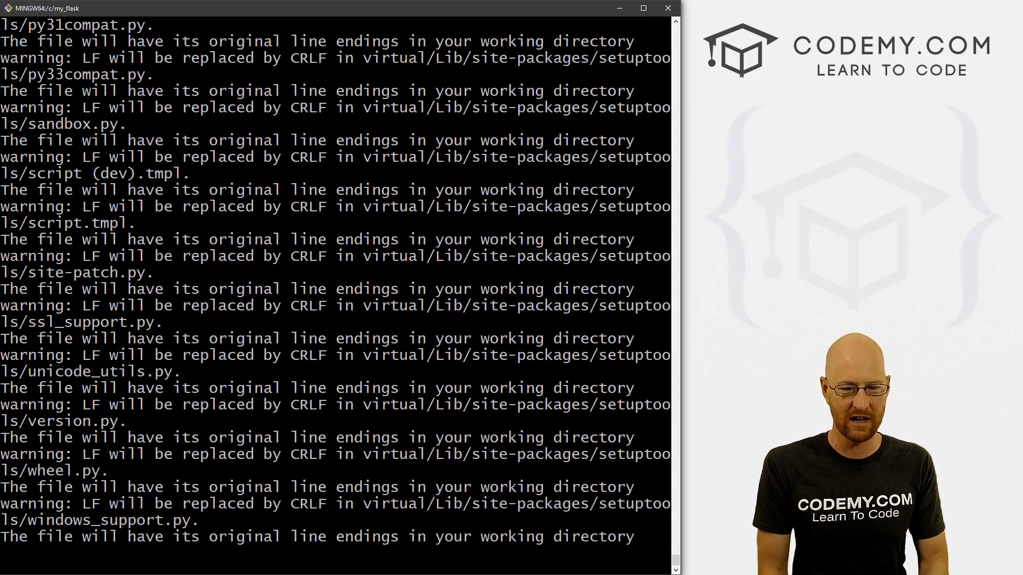
{"action": "type", "text": "clear"}
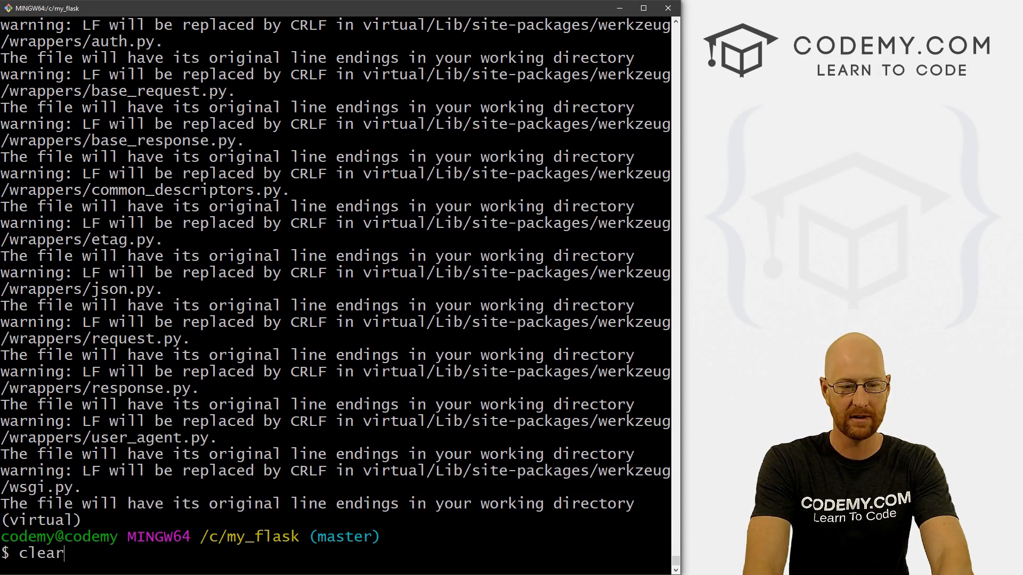
{"action": "type", "text": "git"}
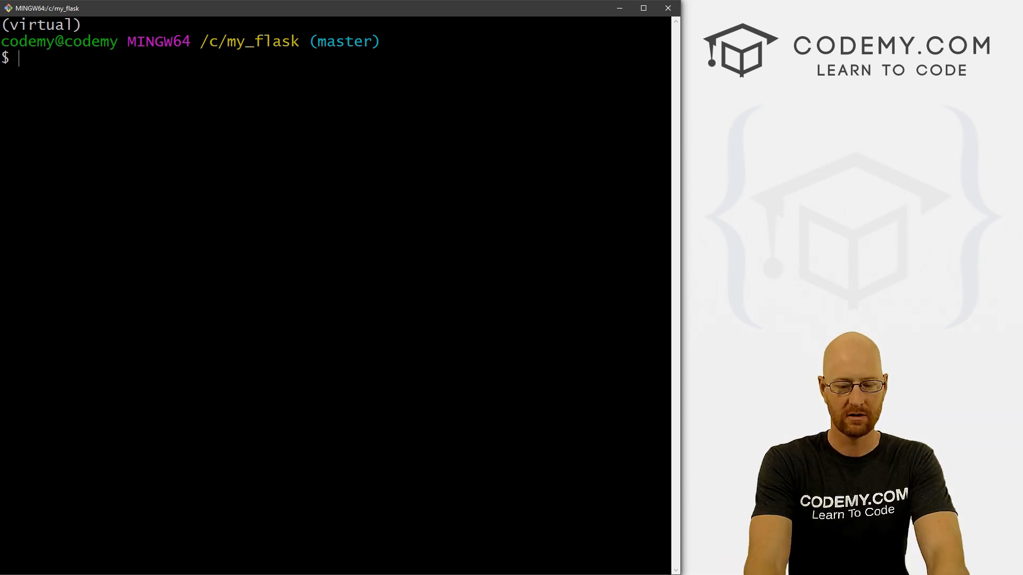
Commit everything with message 'initial commit', then clear the terminal.
{"action": "type", "text": "git commit -a"}
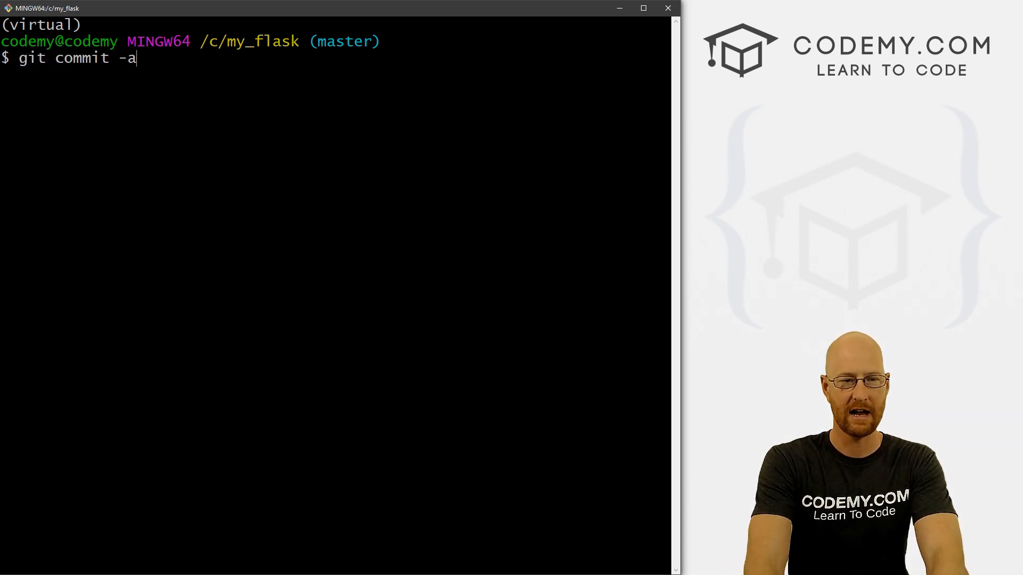
{"action": "type", "text": "m 'ini"}
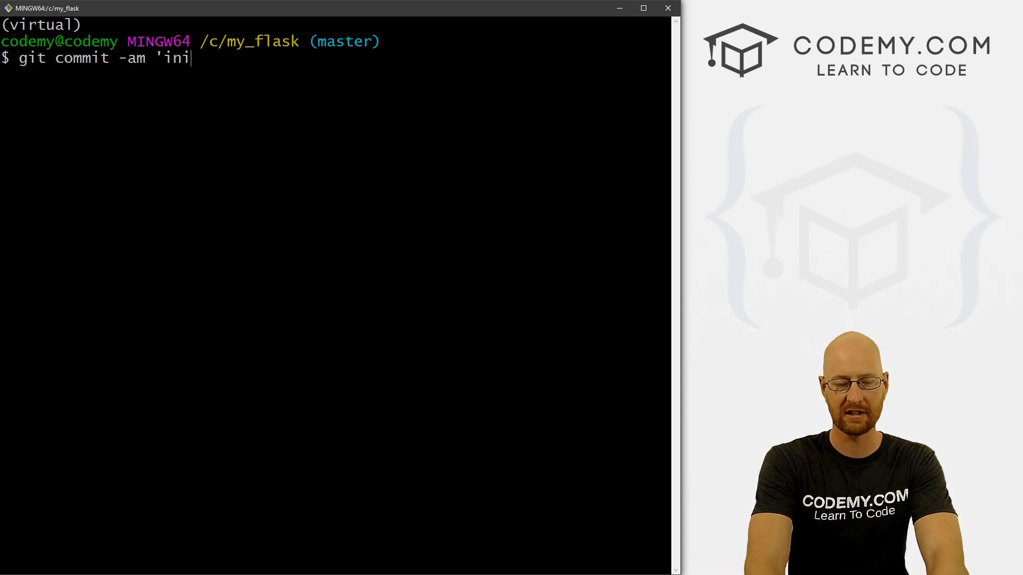
{"action": "type", "text": "tial commit;"}
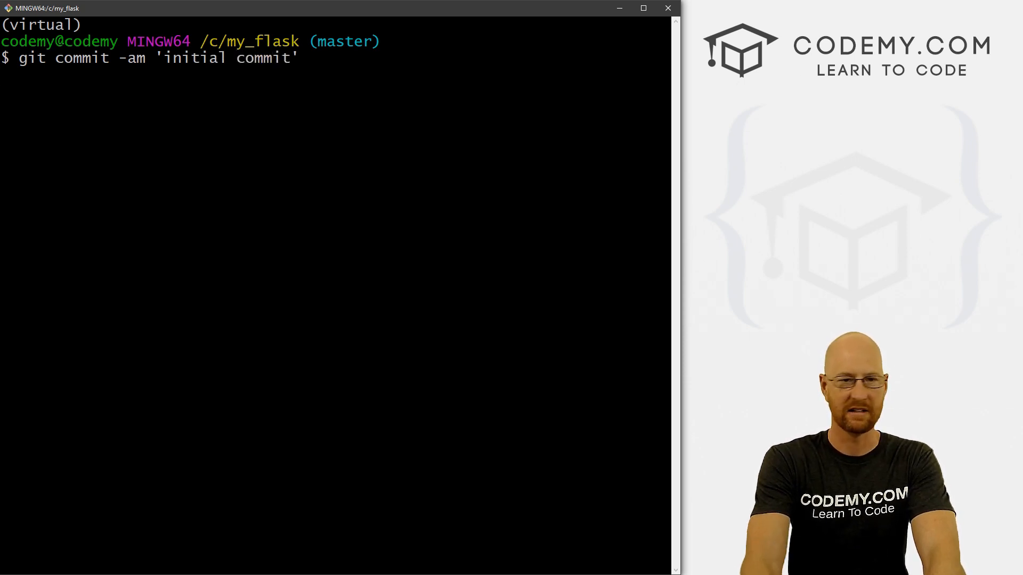
{"action": "key", "text": "Return"}
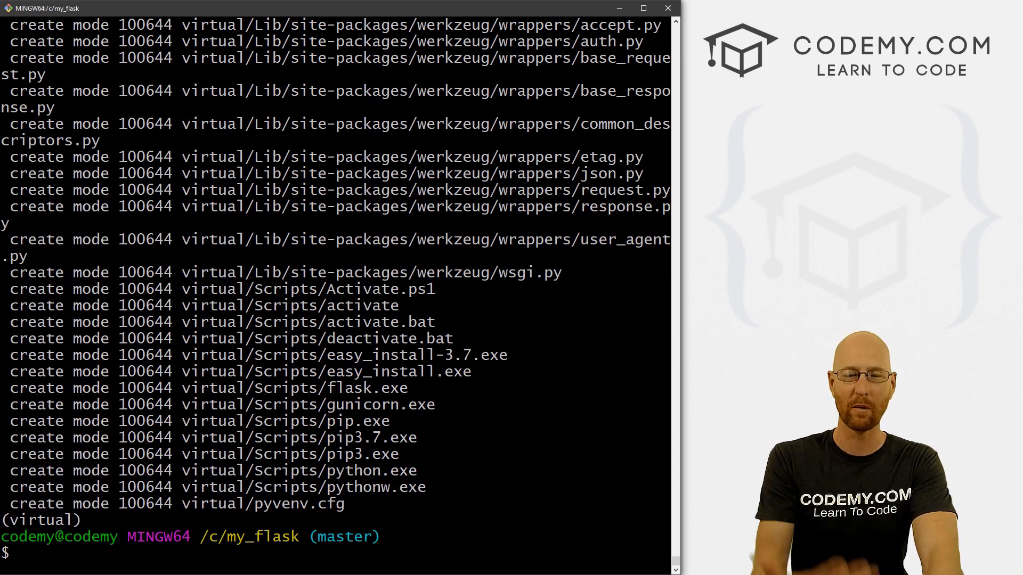
{"action": "type", "text": "clear"}
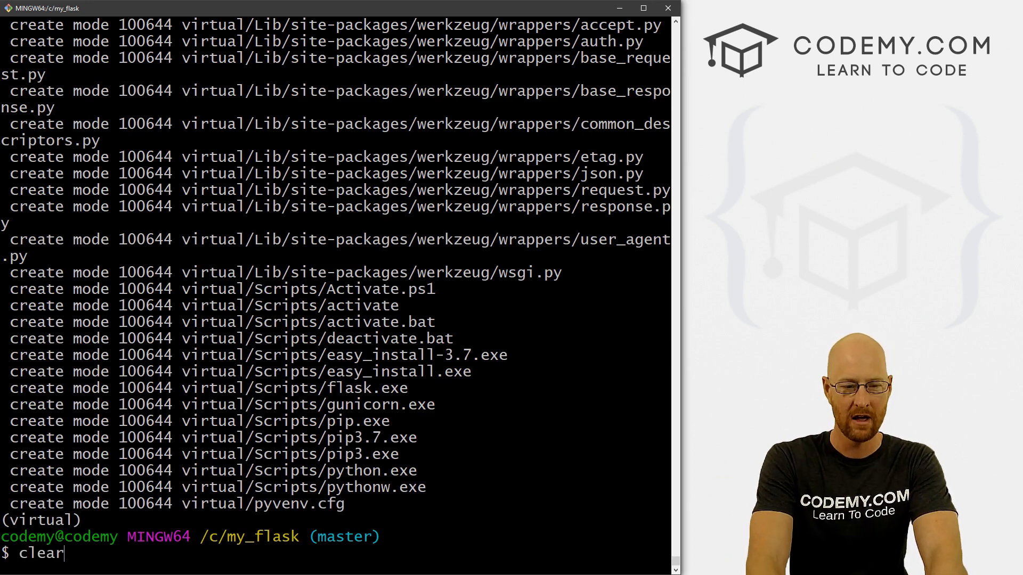
{"action": "key", "text": "Return"}
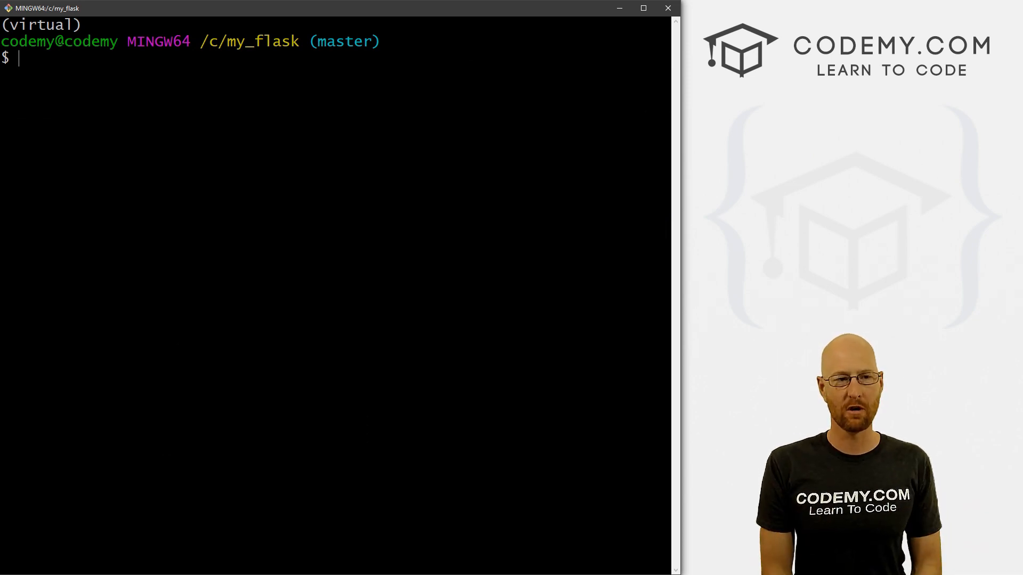
Run heroku login to launch the browser-based CLI login.
{"action": "type", "text": "h"}
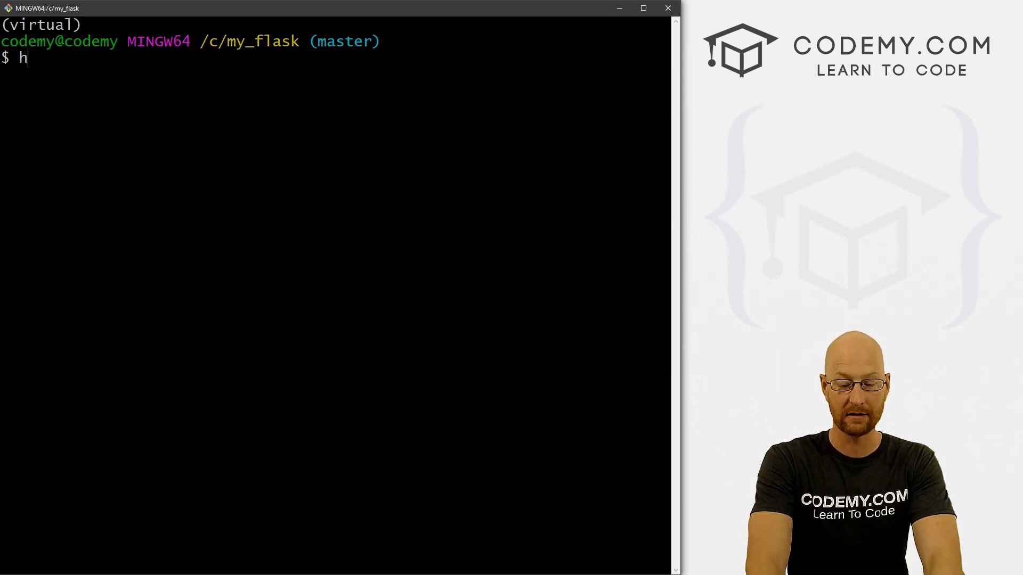
{"action": "type", "text": "eroku login"}
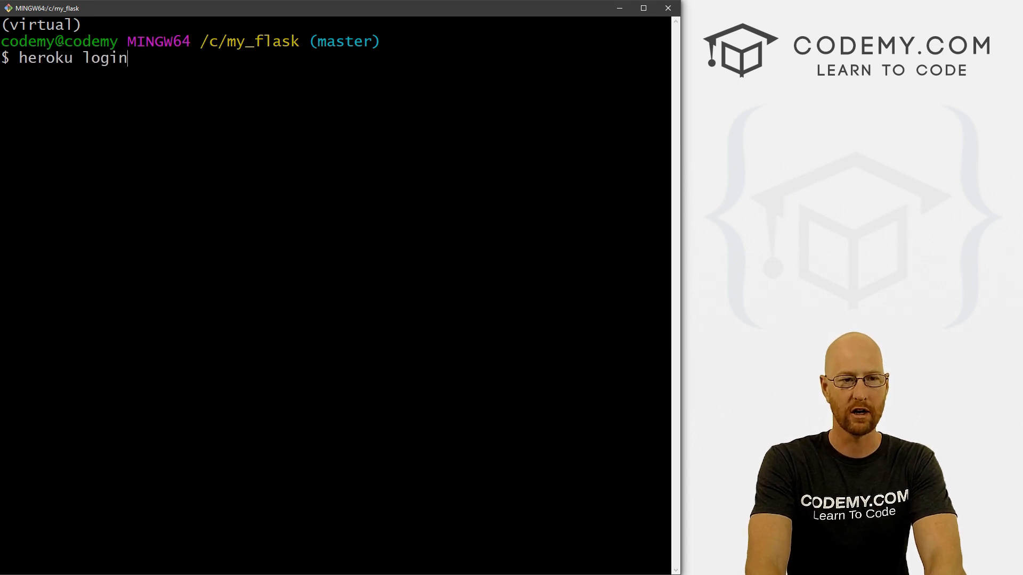
{"action": "key", "text": "Return"}
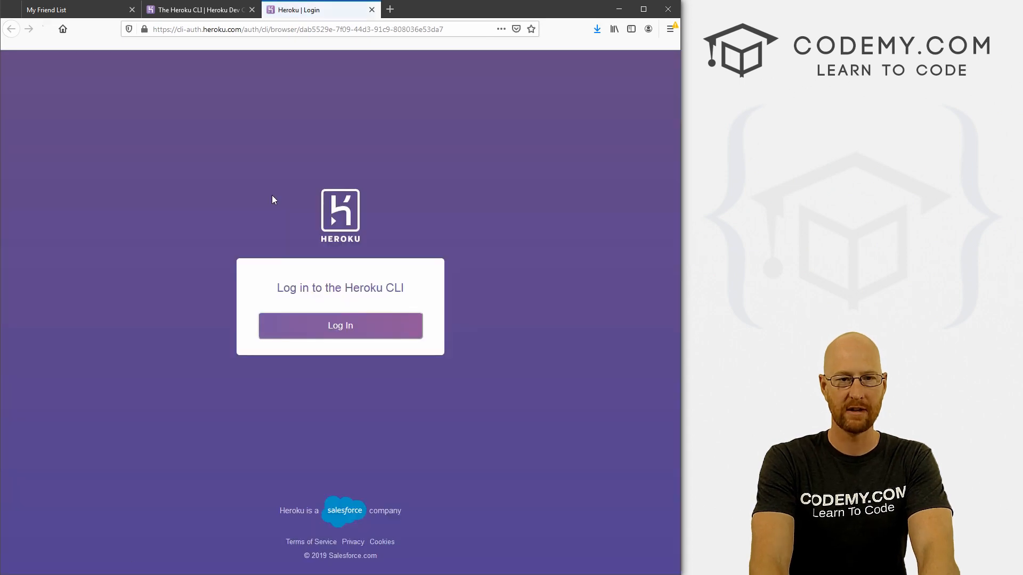
Log in with the account email and password, then close the confirmation tab.
{"action": "left_click", "coordinate": [340, 325]}
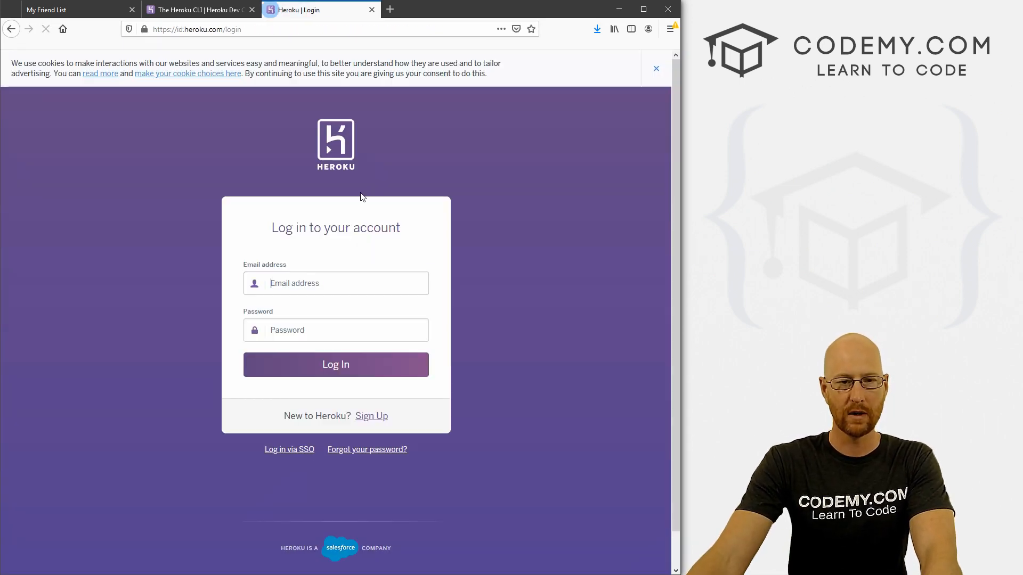
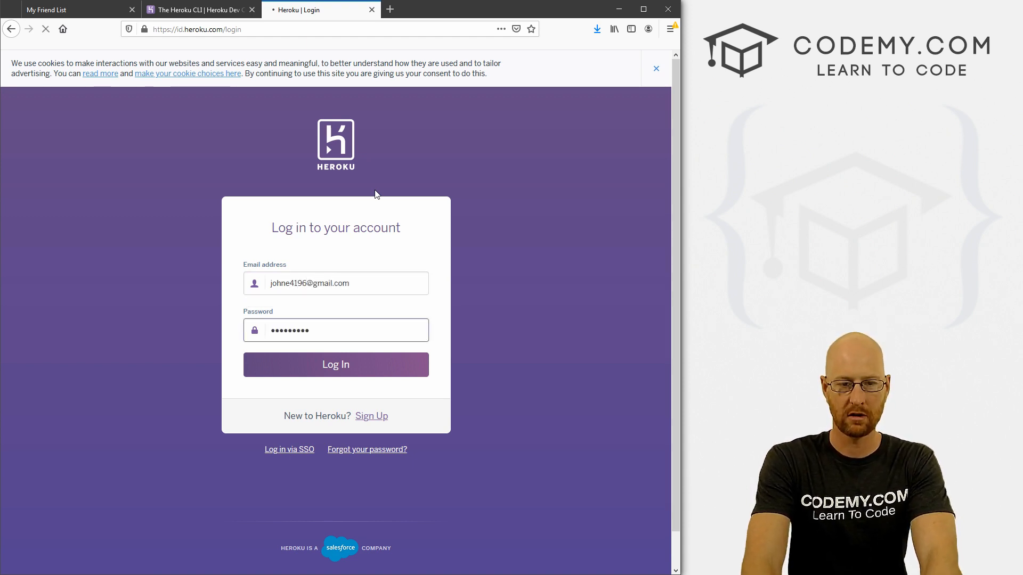
{"action": "left_click", "coordinate": [335, 363]}
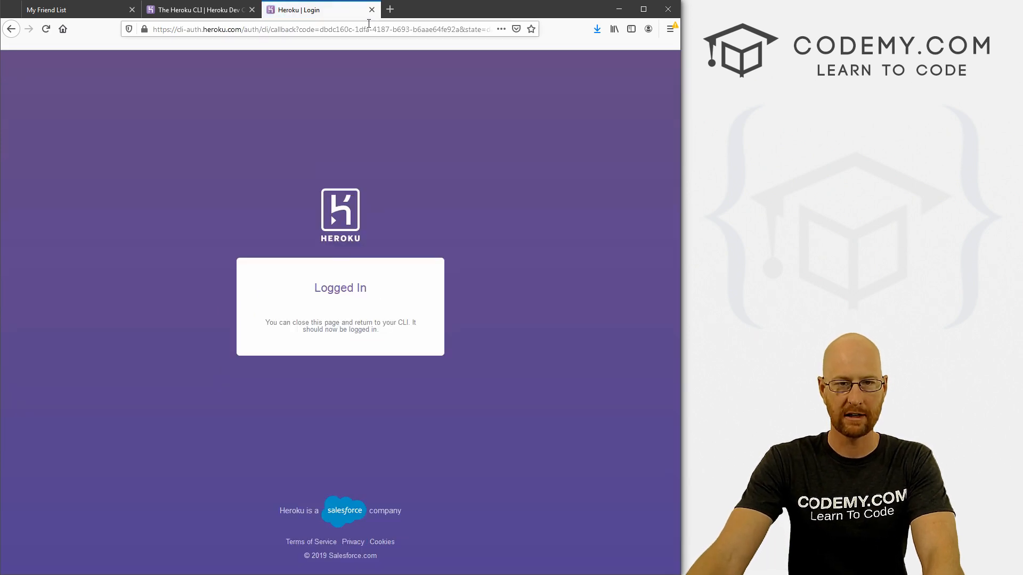
{"action": "left_click", "coordinate": [371, 9]}
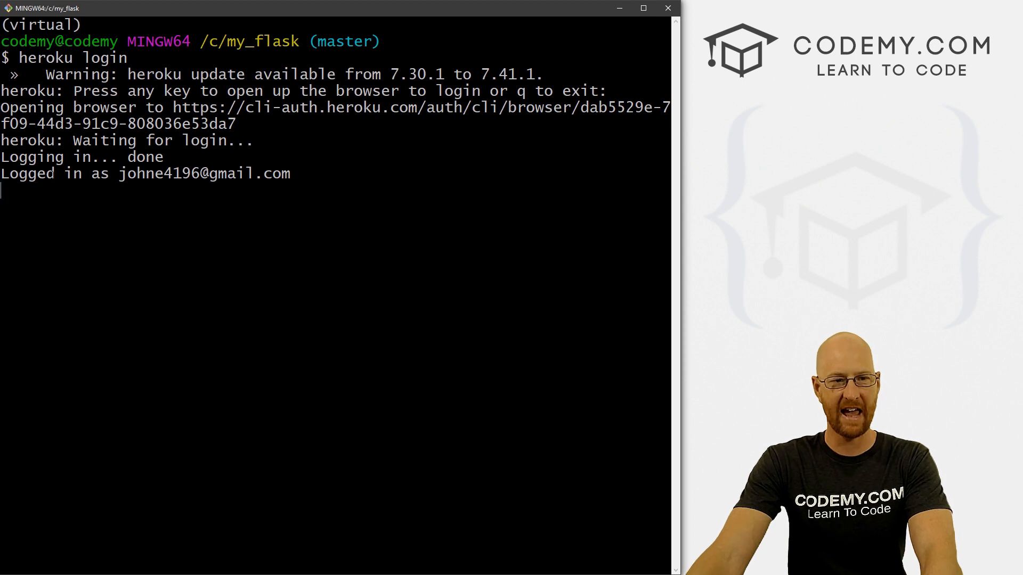
Terminate the lingering login batch job with Ctrl+C and confirm with y.
{"action": "key", "text": "ctrl+c"}
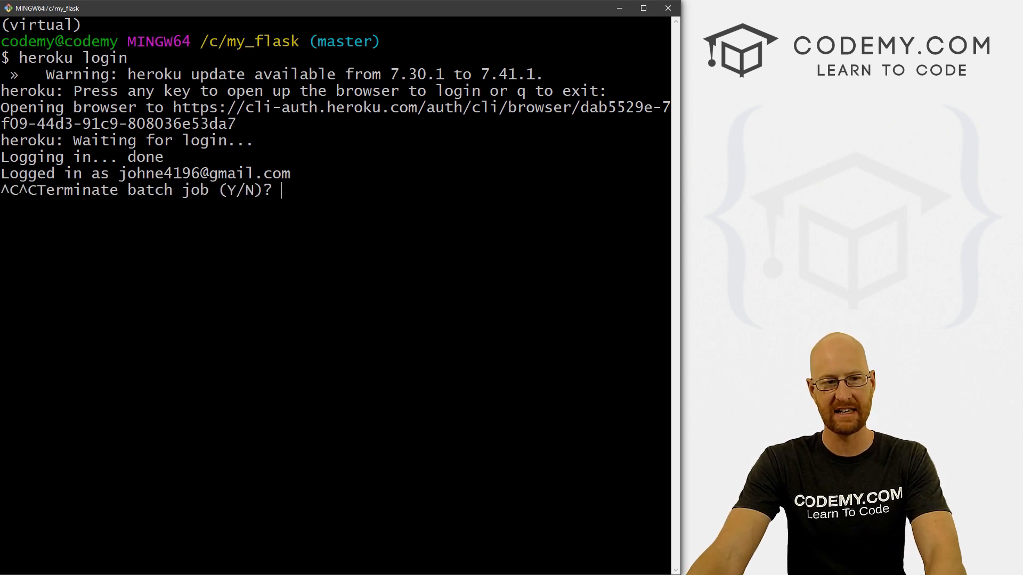
{"action": "type", "text": "y"}
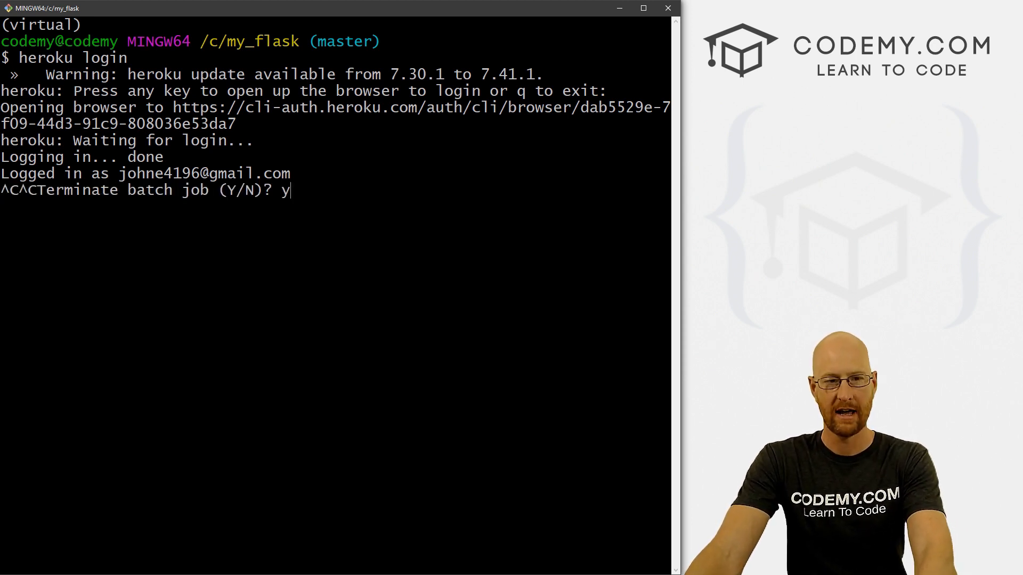
{"action": "key", "text": "Return"}
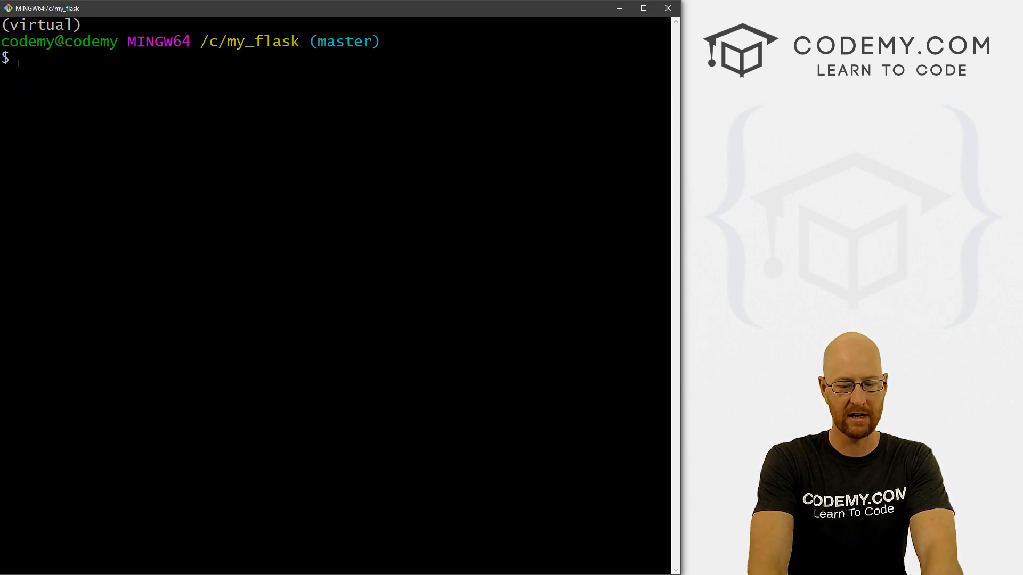
Run 'heroku create' to generate a new Heroku app for the Flask project.
{"action": "type", "text": "heroku cr"}
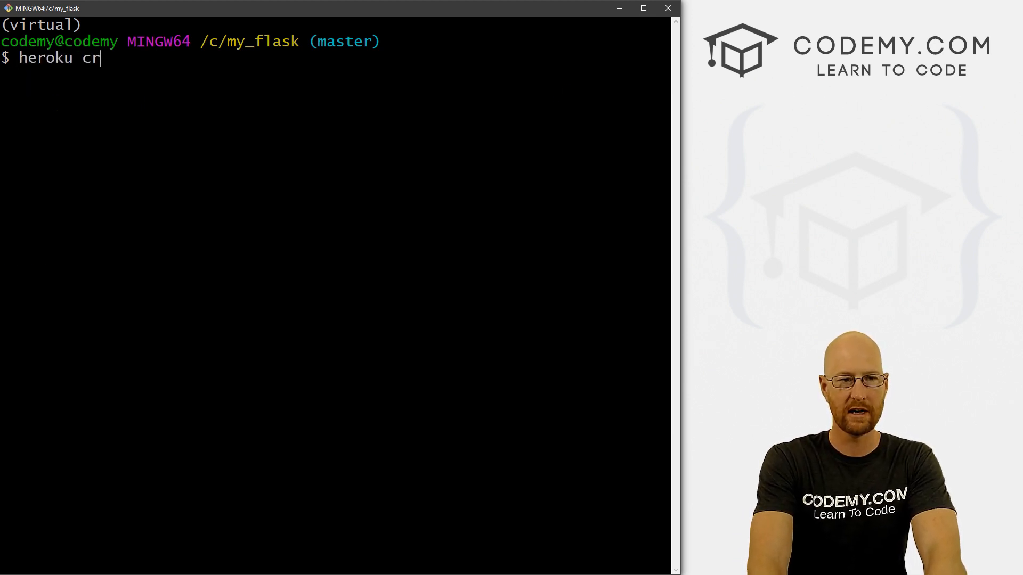
{"action": "type", "text": "eate"}
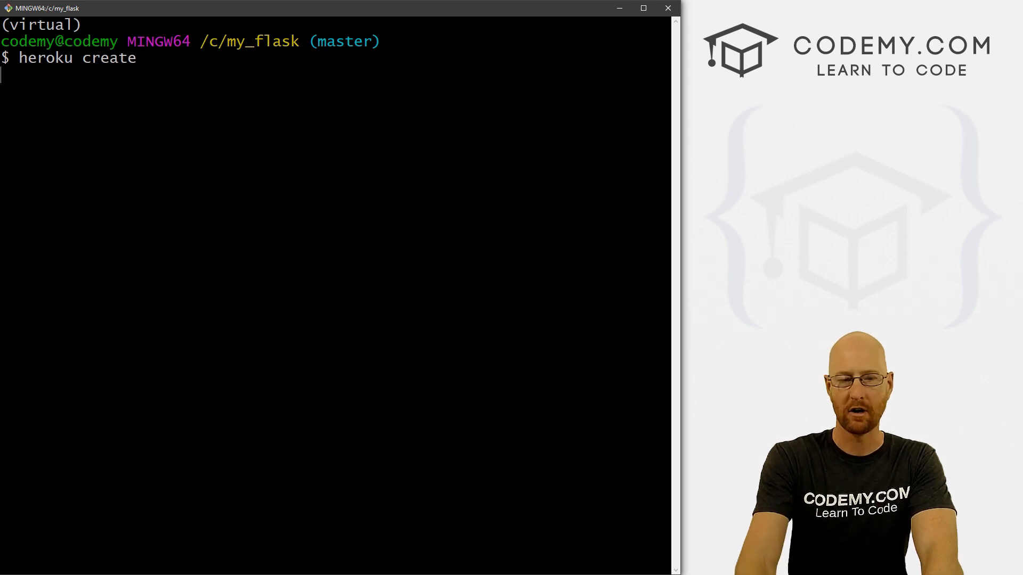
{"action": "key", "text": "Return"}
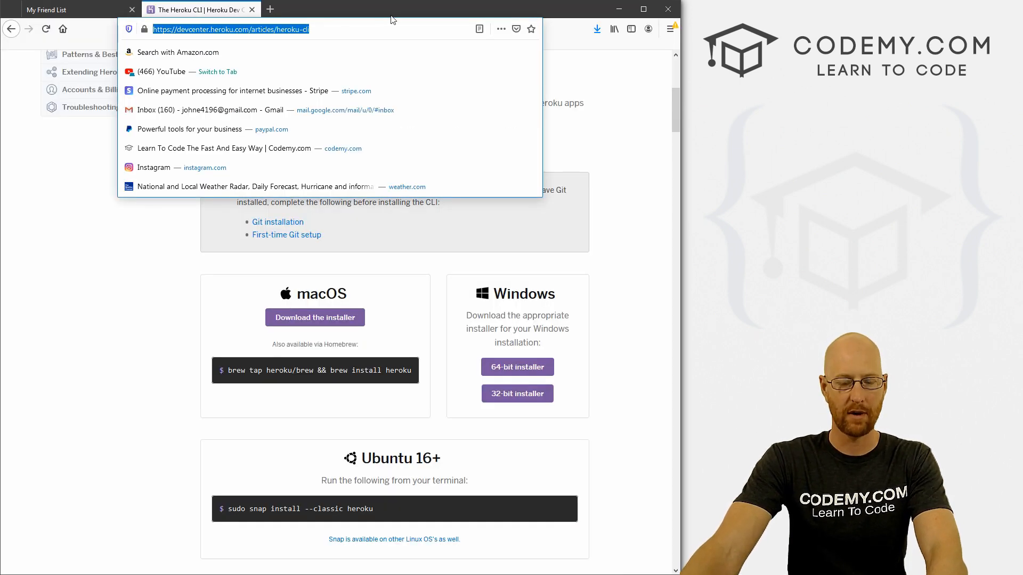
Load the new app's arcane-everglades-26988.herokuapp.com welcome page and inspect its address.
{"action": "key", "text": "Return"}
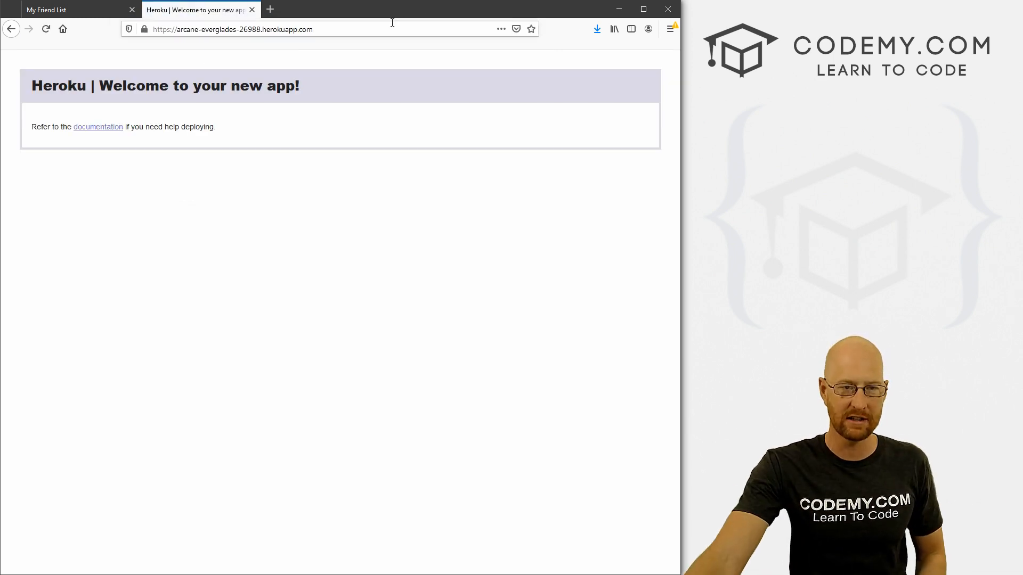
{"action": "left_click", "coordinate": [258, 29]}
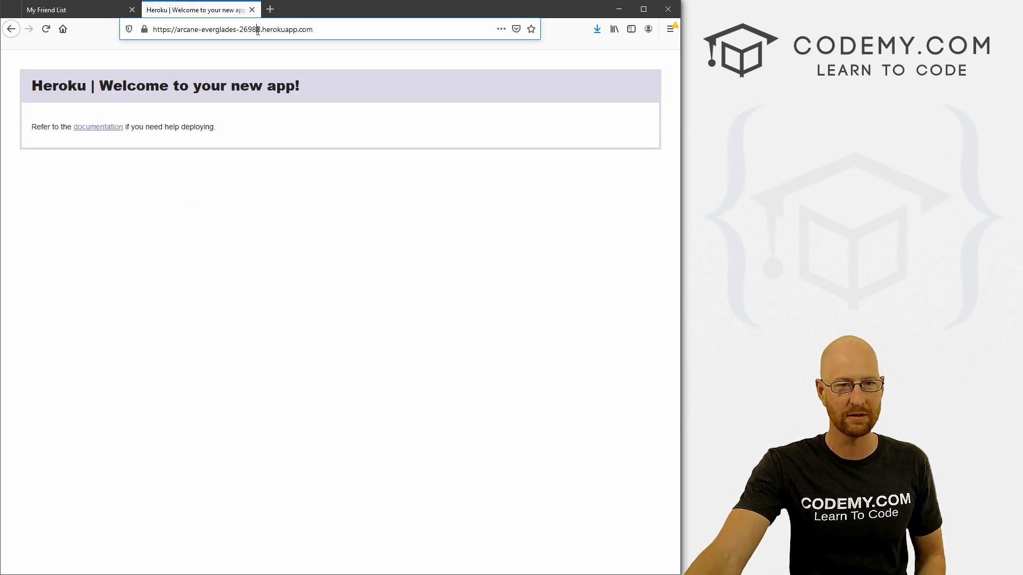
{"action": "left_click", "coordinate": [261, 29]}
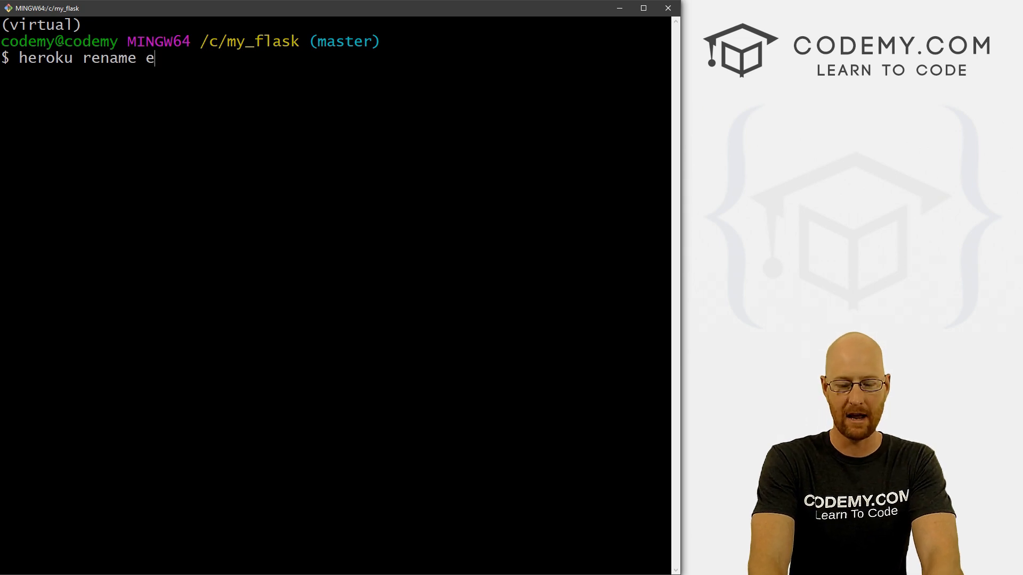
Finish typing 'heroku rename eldername' in Git Bash without running it.
{"action": "type", "text": "ldername"}
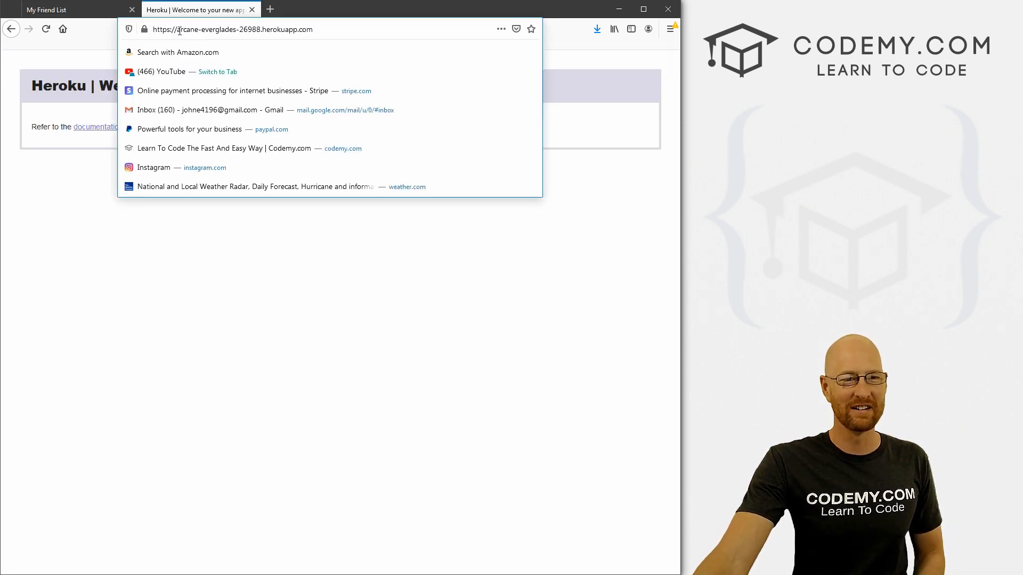
Highlight the generated app name arcane-everglades-26988 in Firefox's address bar.
{"action": "double_click", "coordinate": [218, 28]}
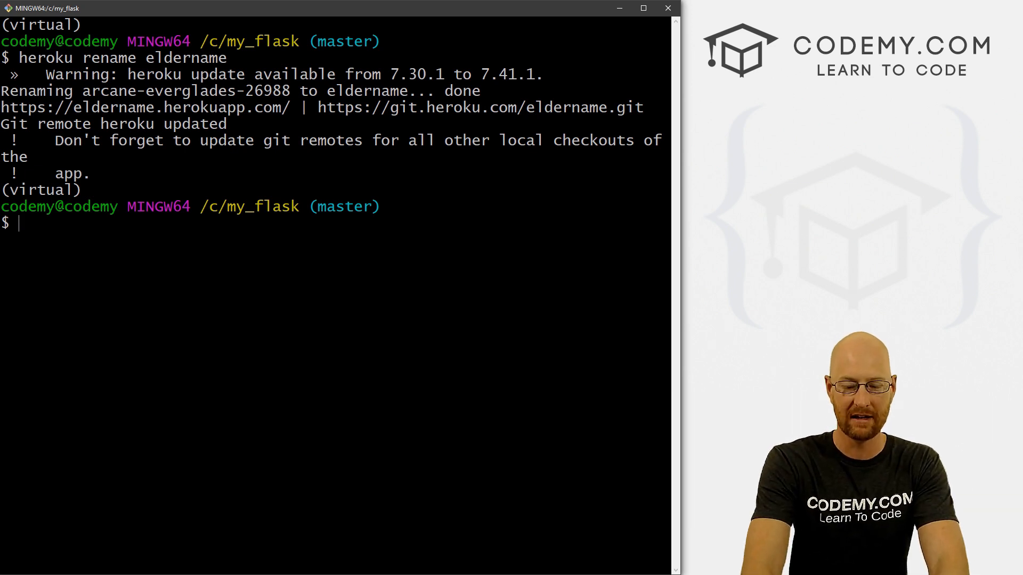
Run 'git push heroku master' and follow the build output until it is released as v3.
{"action": "type", "text": "git push gher"}
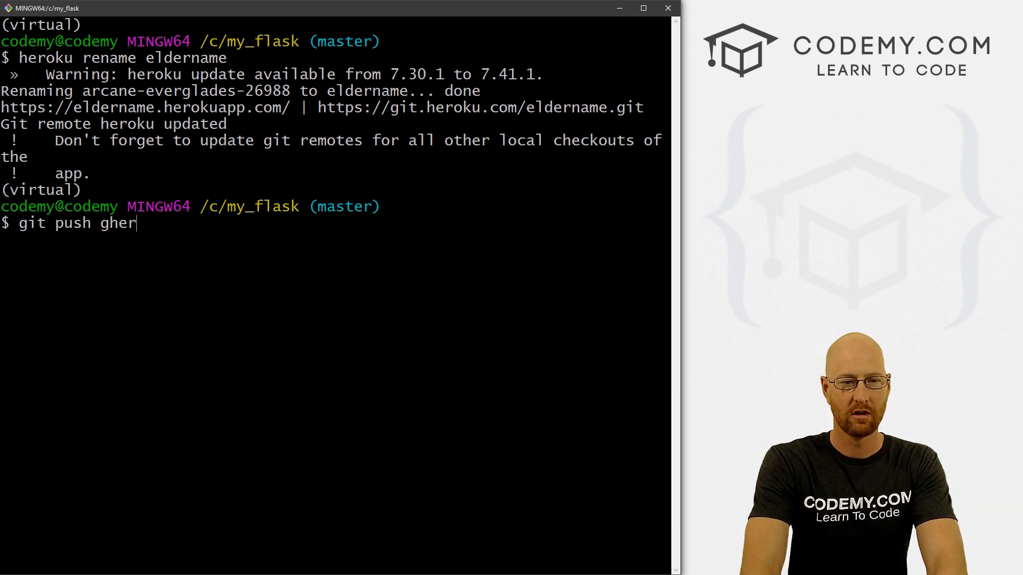
{"action": "type", "text": "heroku mas"}
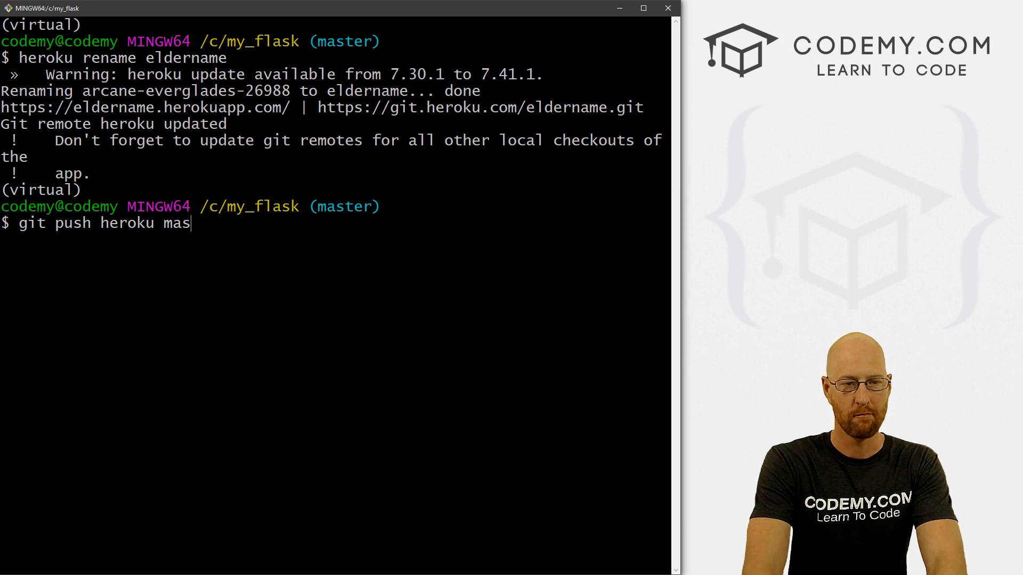
{"action": "type", "text": "ter"}
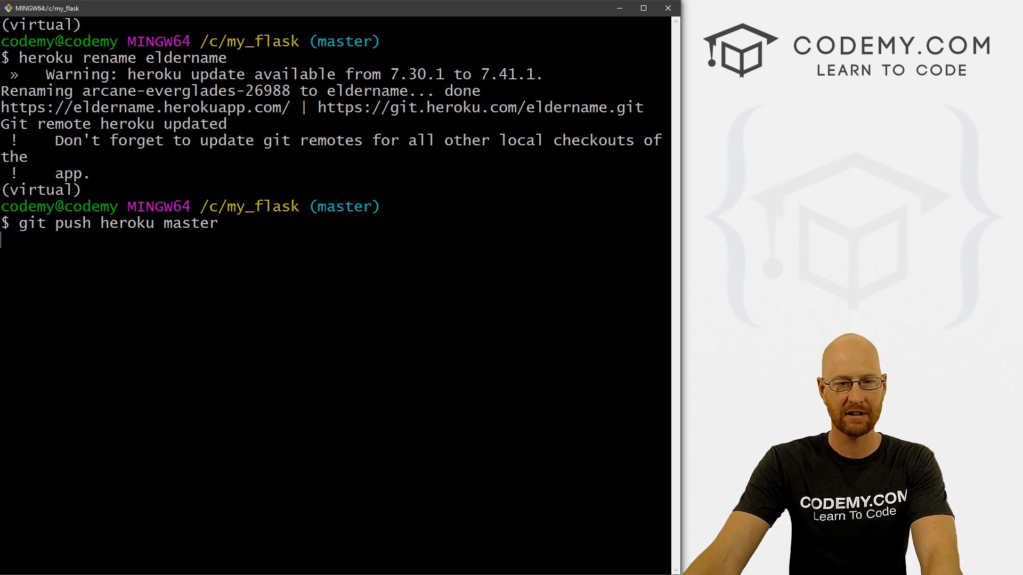
{"action": "key", "text": "Return"}
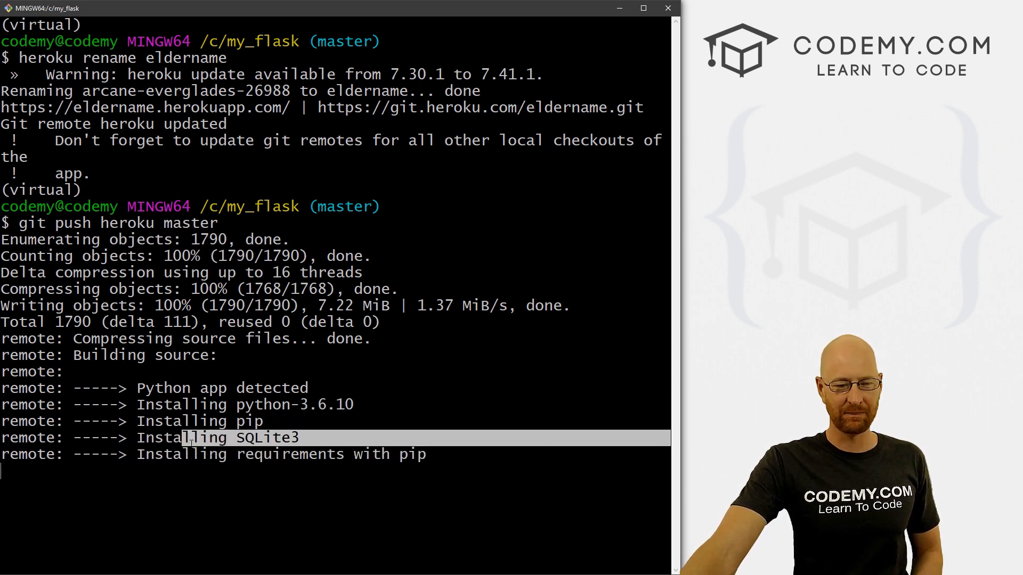
{"action": "scroll", "scroll_direction": "down", "scroll_amount": 3}
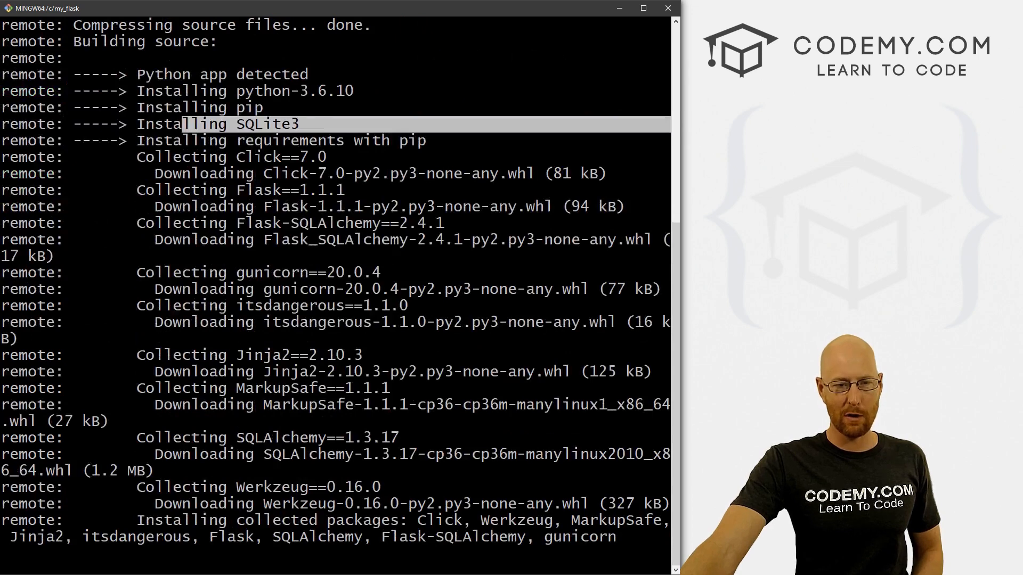
{"action": "scroll", "scroll_direction": "down", "scroll_amount": 3}
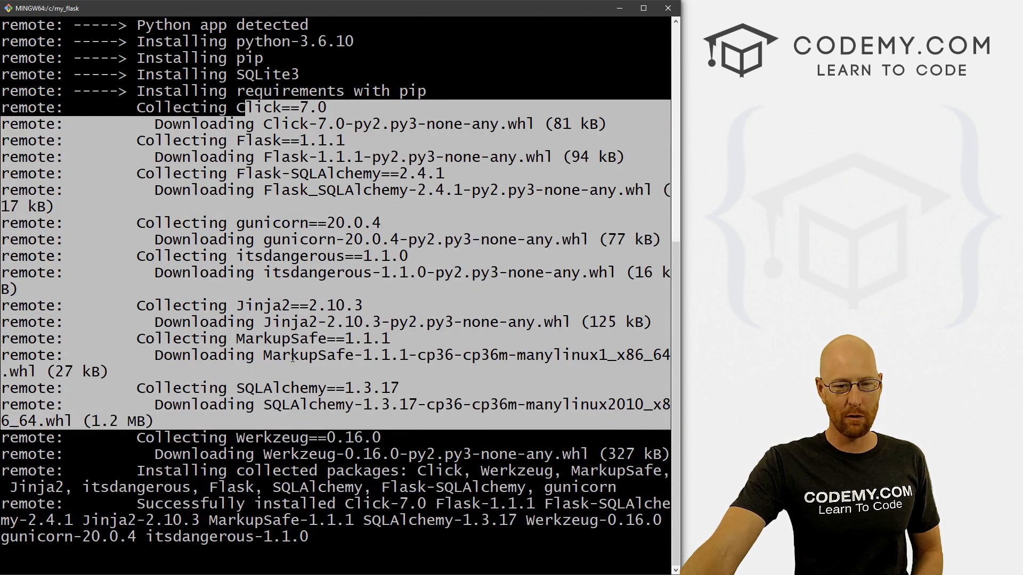
{"action": "scroll", "scroll_direction": "down", "scroll_amount": 3}
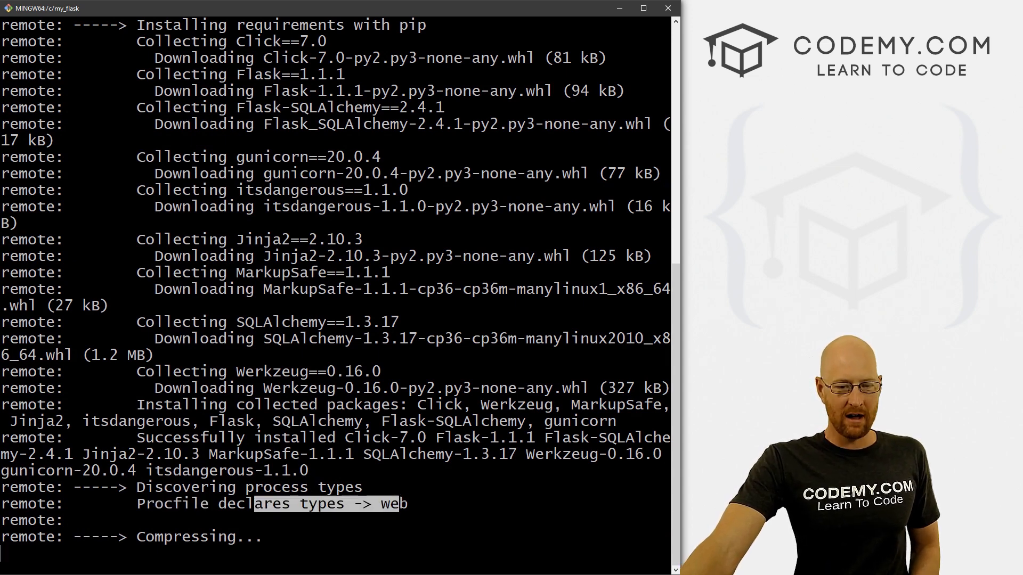
{"action": "scroll", "scroll_direction": "down", "scroll_amount": 3}
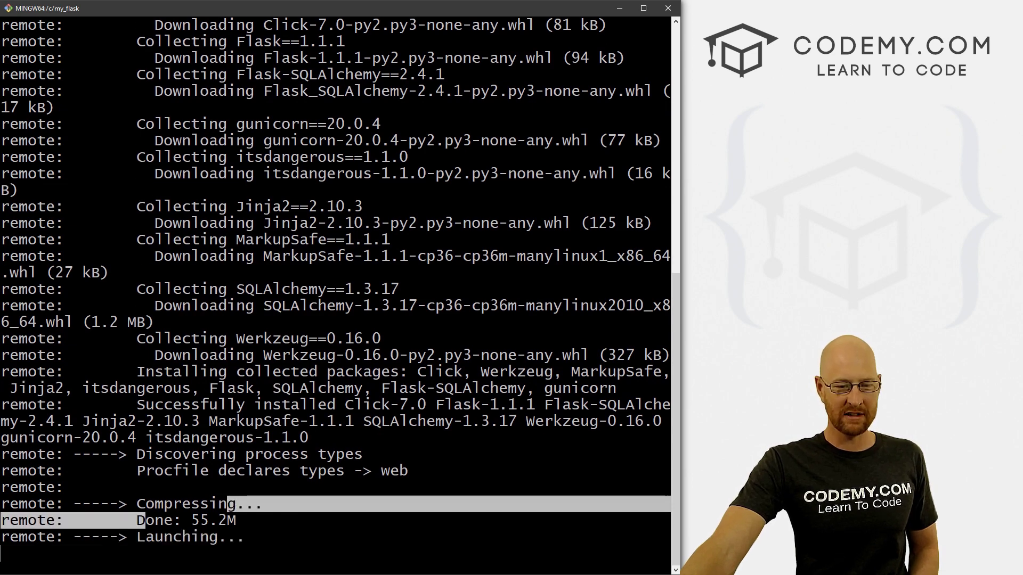
{"action": "scroll", "scroll_direction": "down", "scroll_amount": 3}
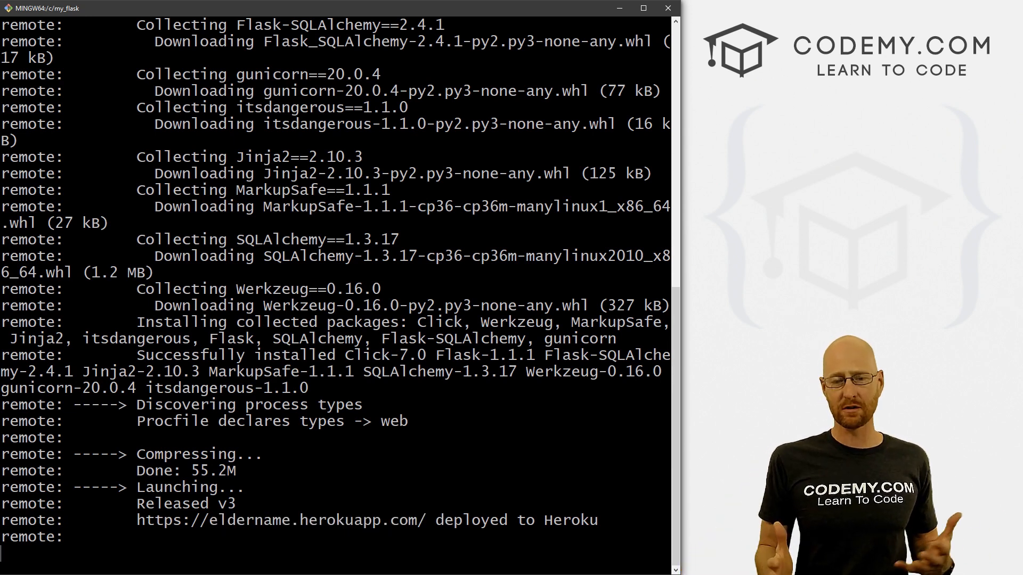
{"action": "scroll", "scroll_direction": "down", "scroll_amount": 3}
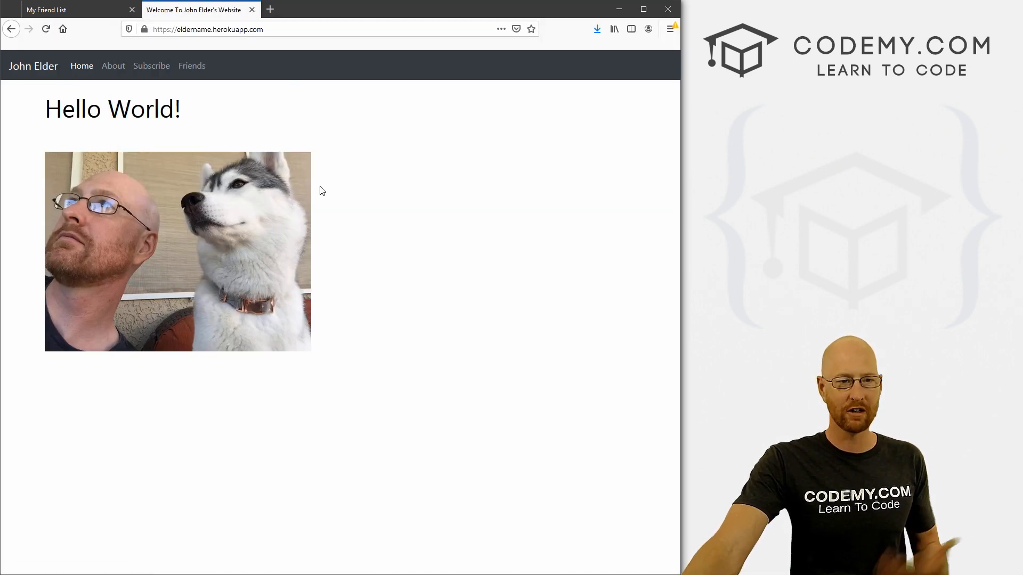
Open the Friends page and add 'tina' to the live friend list.
{"action": "left_click", "coordinate": [191, 65]}
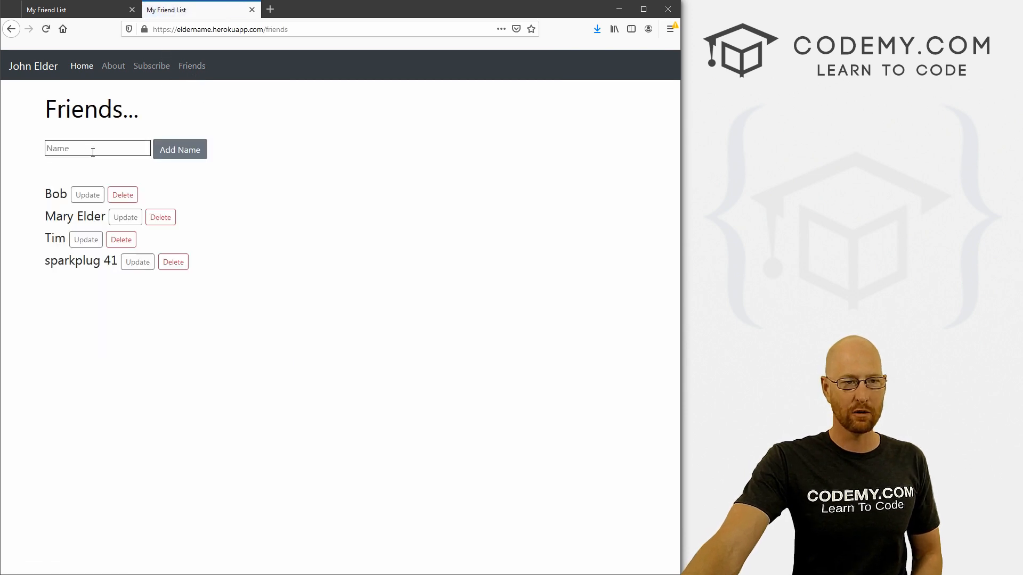
{"action": "type", "text": "Tina"}
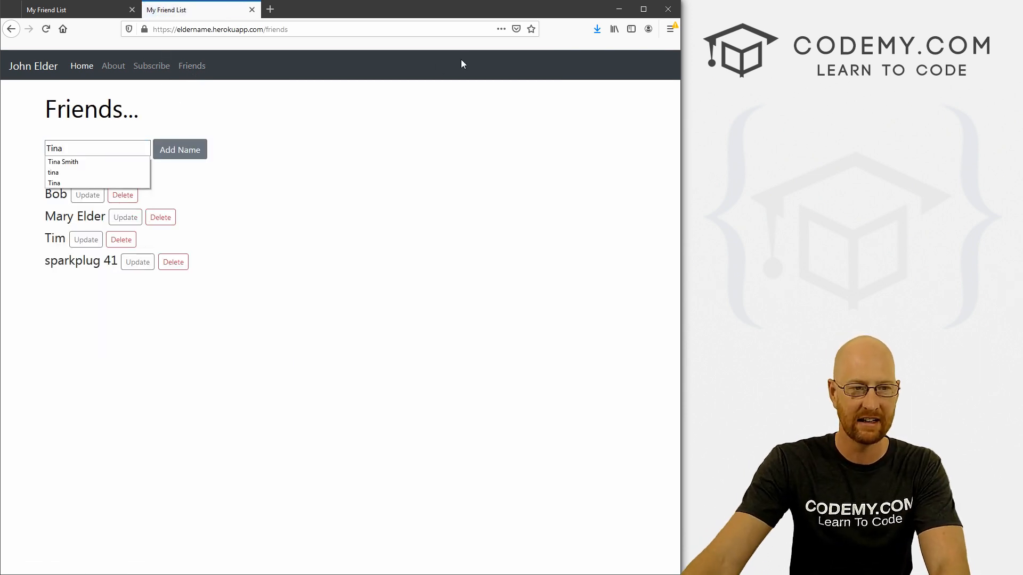
{"action": "type", "text": "tina"}
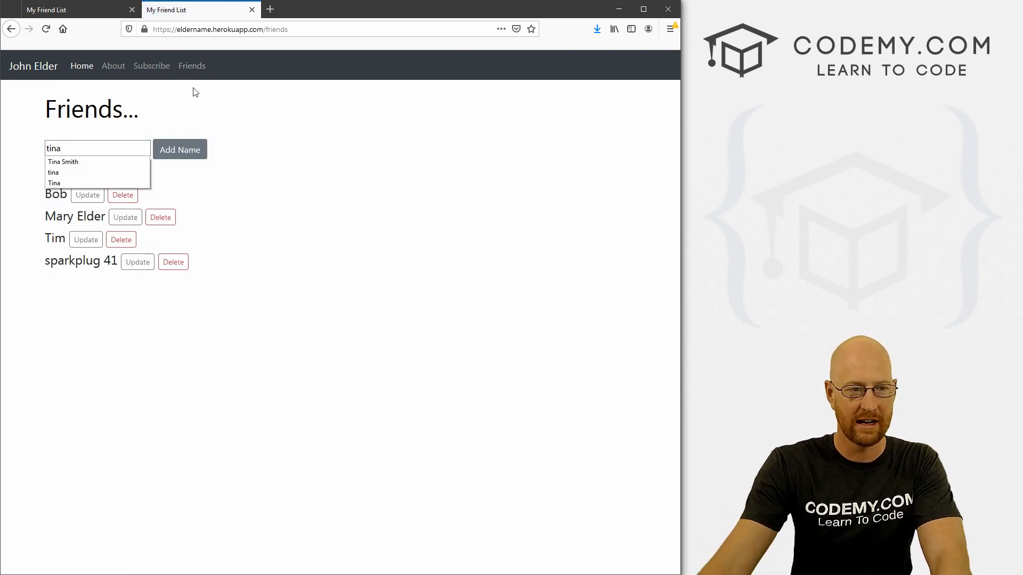
{"action": "left_click", "coordinate": [179, 149]}
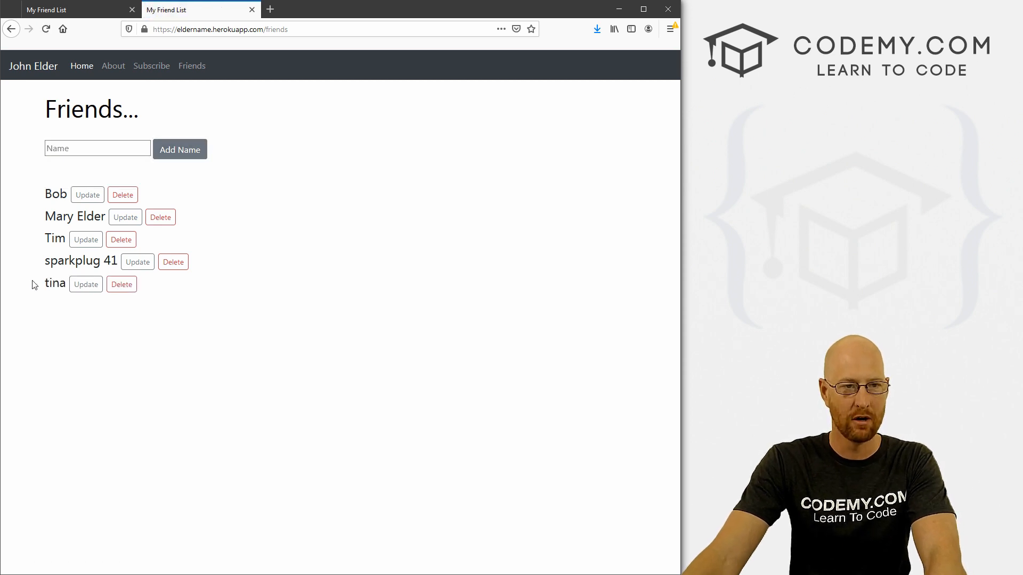
{"action": "mouse_move", "coordinate": [228, 308]}
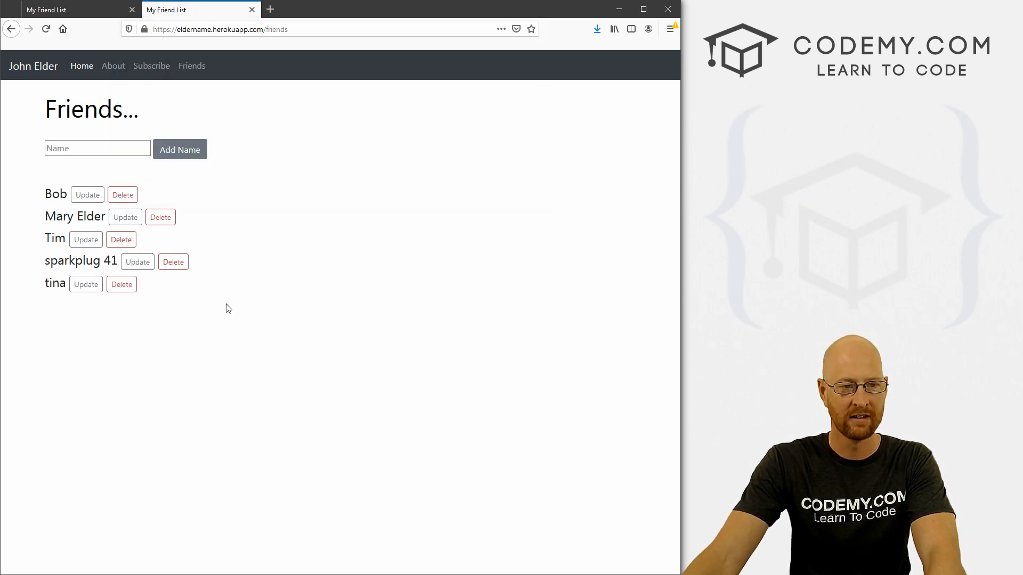
{"action": "left_click", "coordinate": [85, 285]}
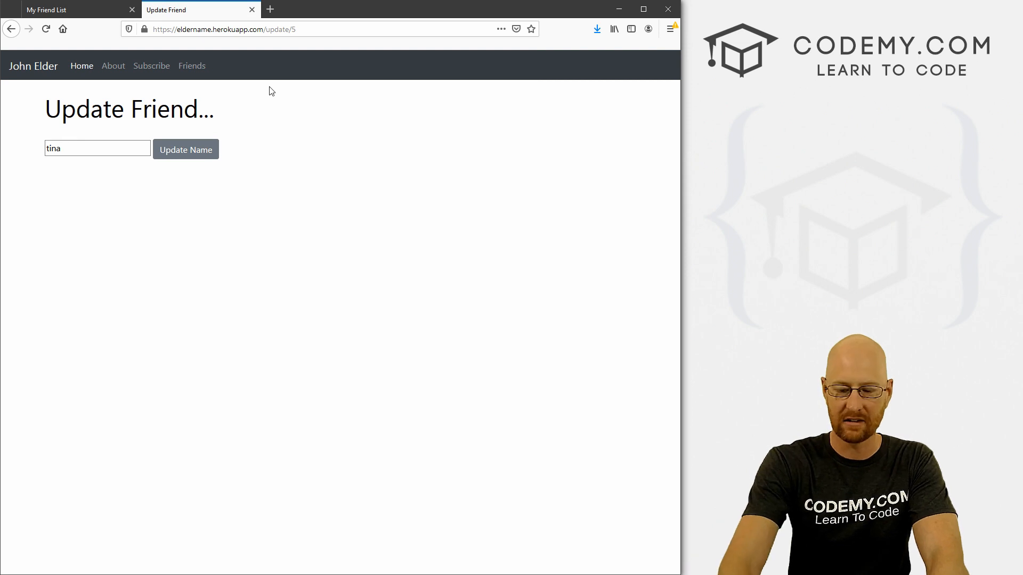
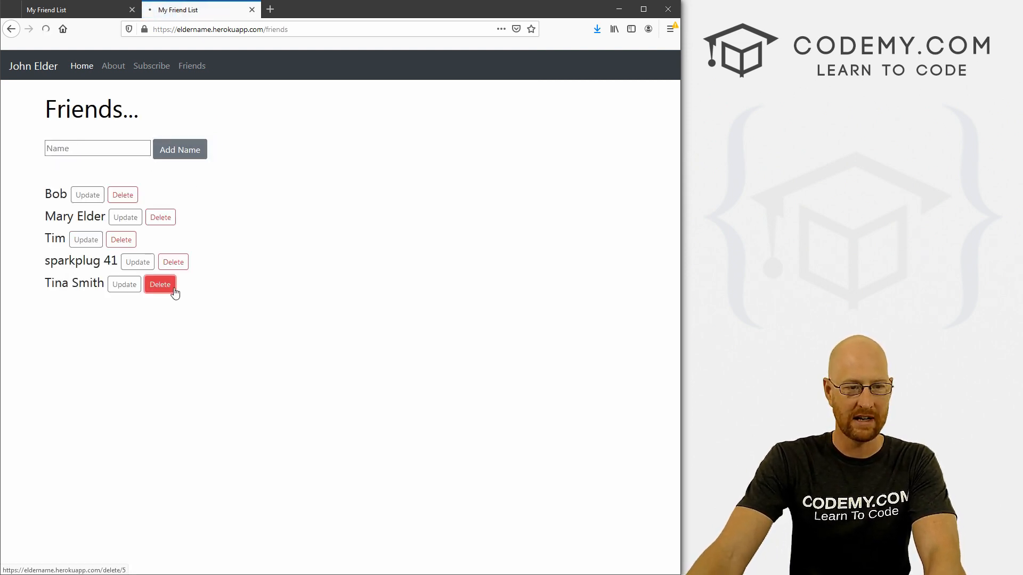
{"action": "left_click", "coordinate": [160, 284]}
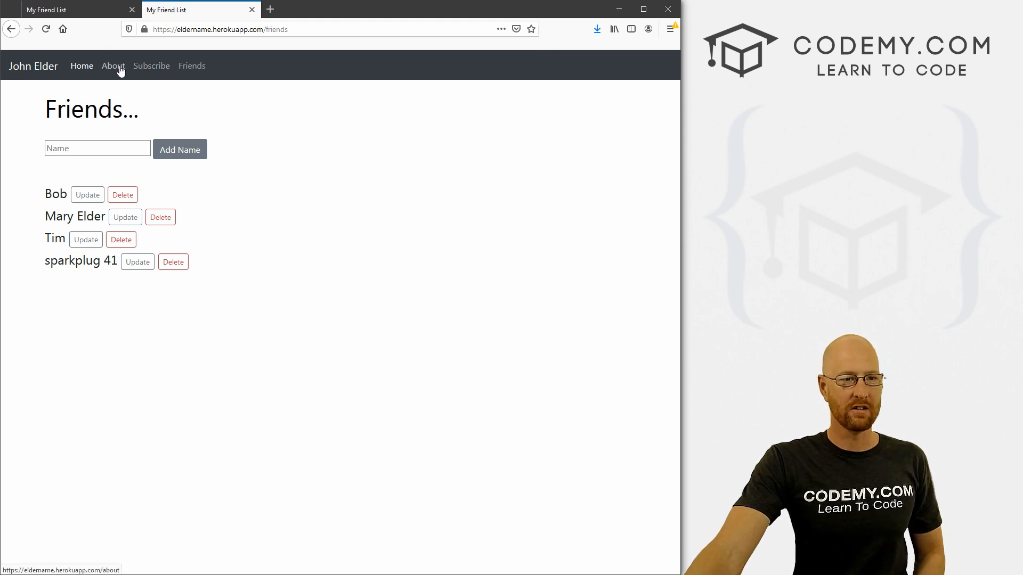
{"action": "left_click", "coordinate": [151, 65]}
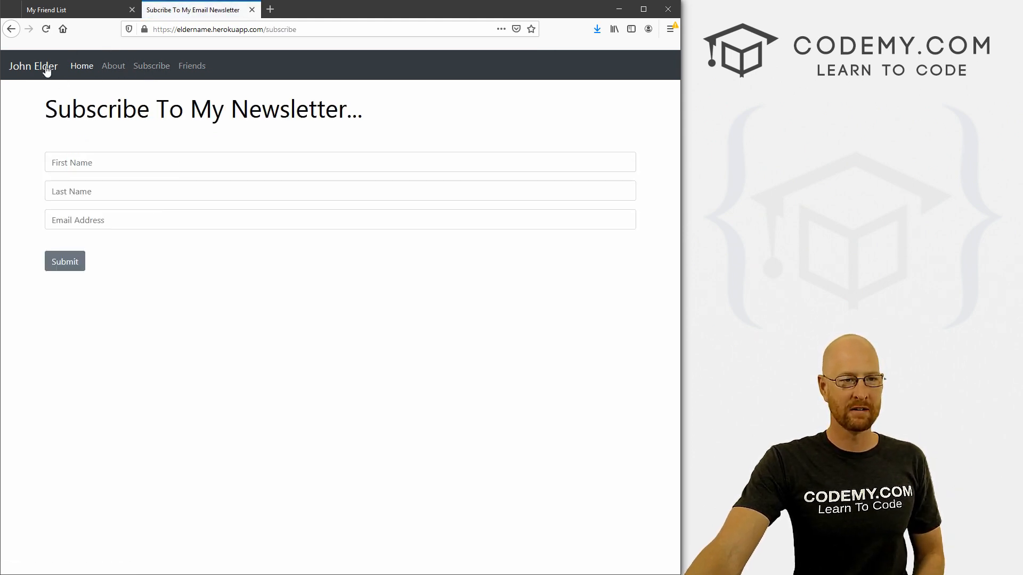